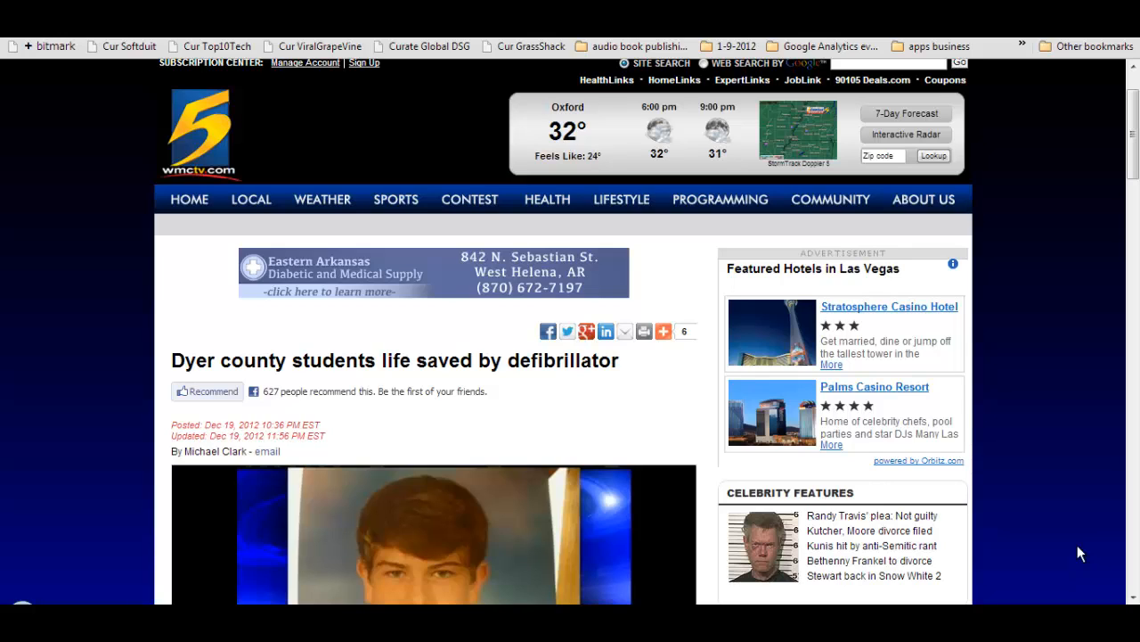
pyautogui.moveTo(1055, 418)
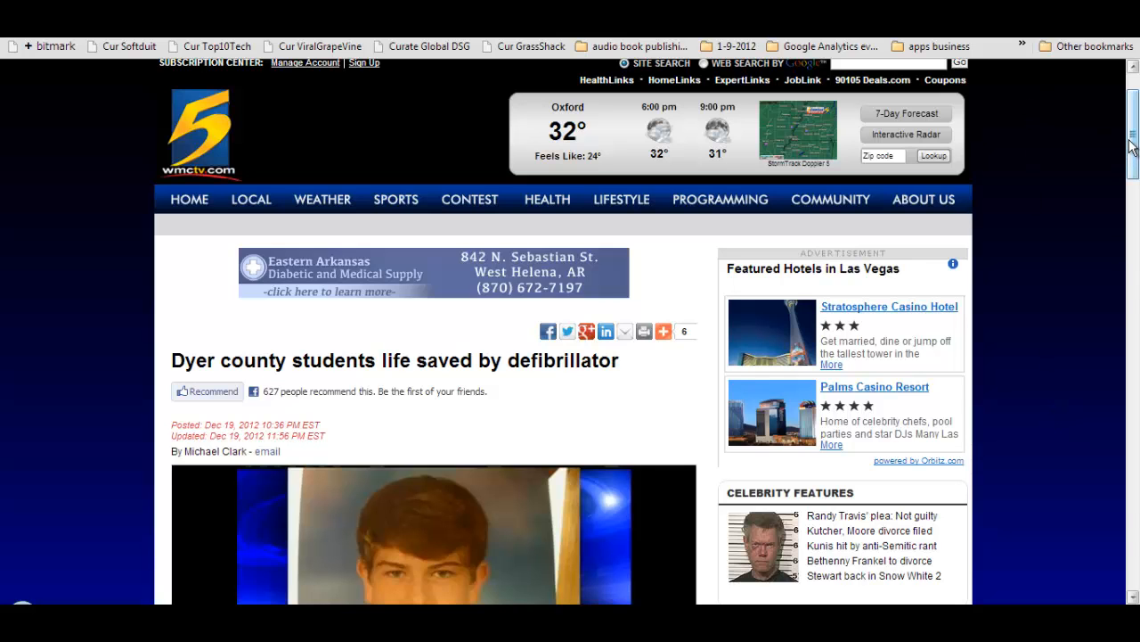
# Bring up the defibrillator story video's embed code on WMC-TV and copy it
pyautogui.scroll(-3)
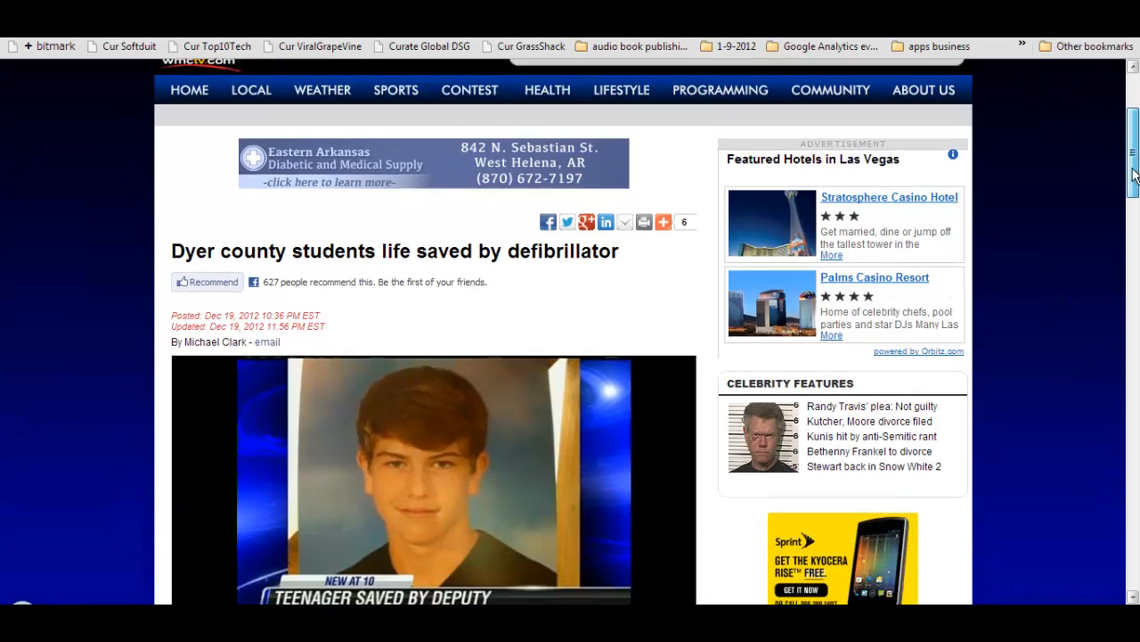
pyautogui.scroll(-3)
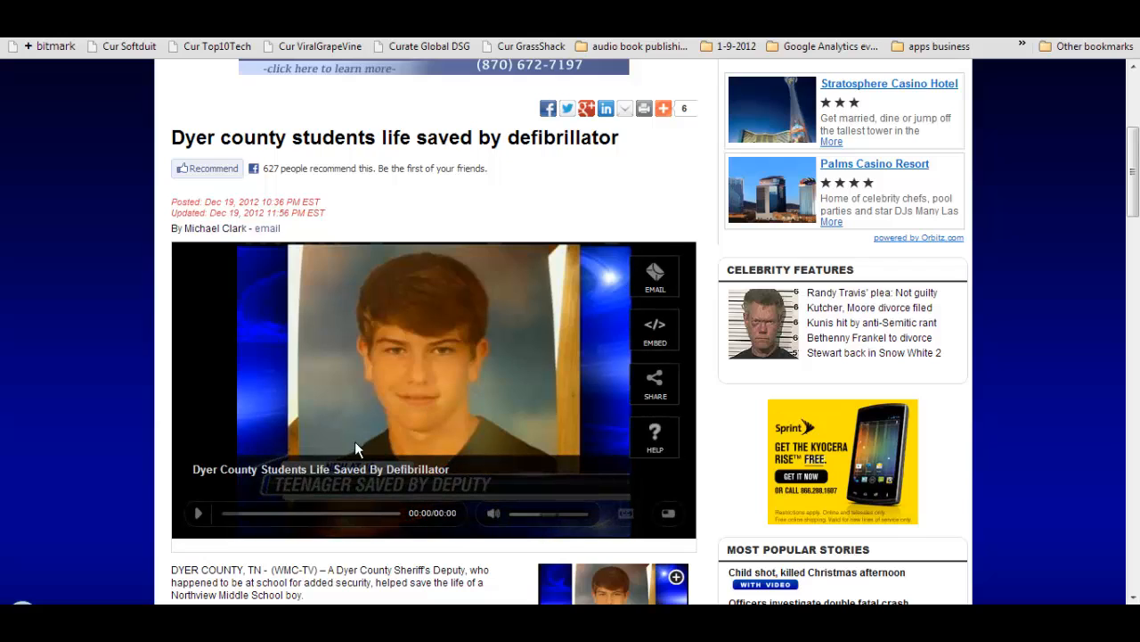
pyautogui.moveTo(604, 328)
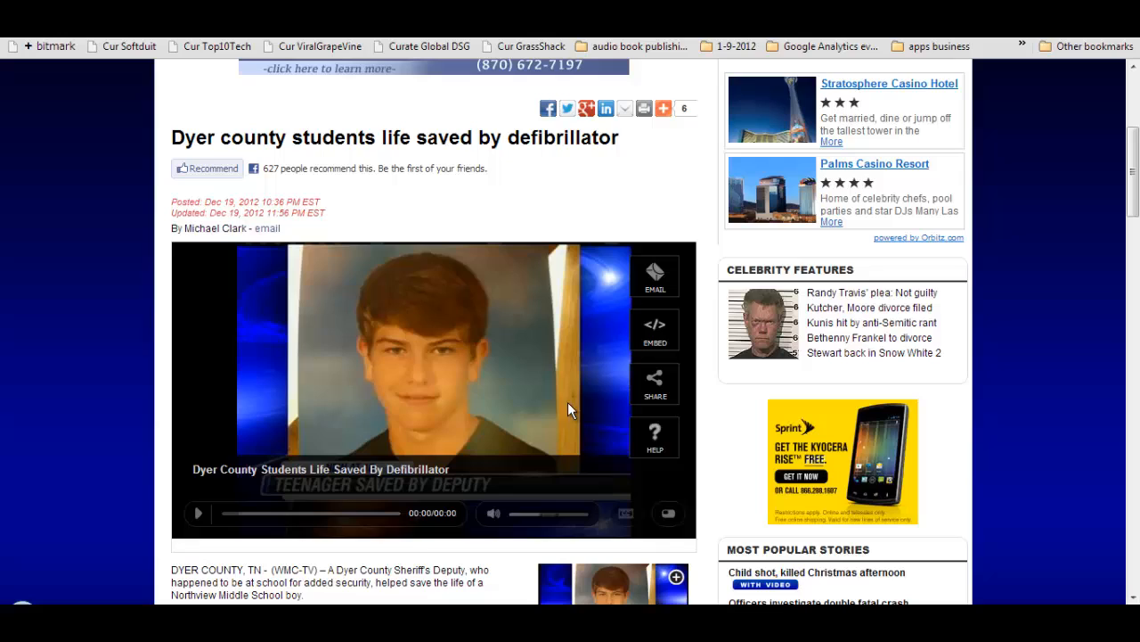
pyautogui.moveTo(150, 367)
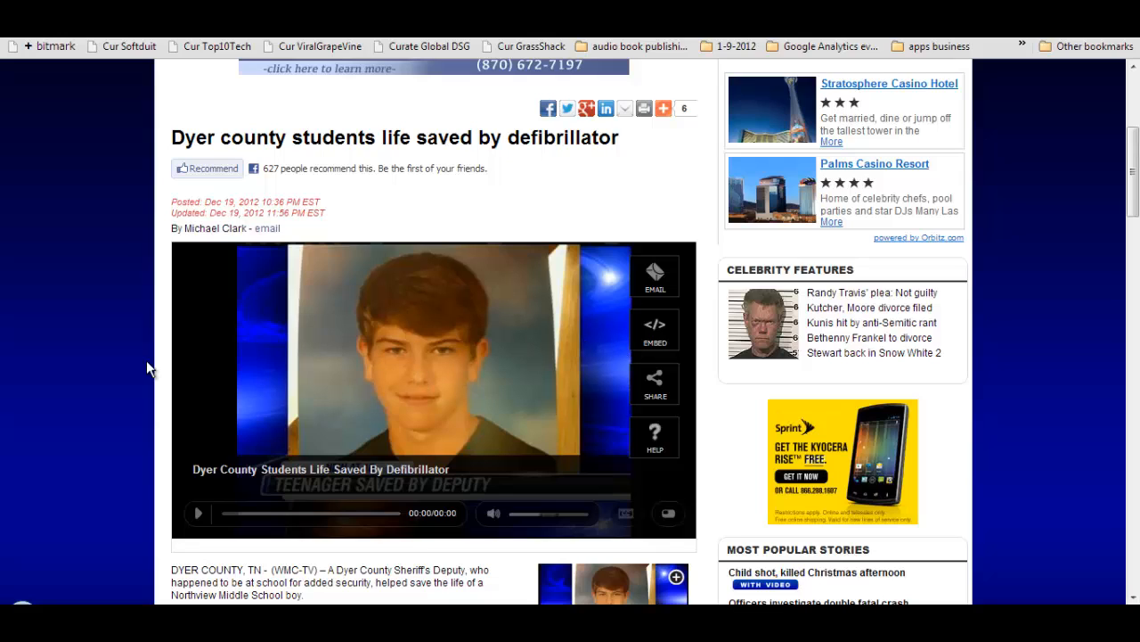
pyautogui.moveTo(497, 427)
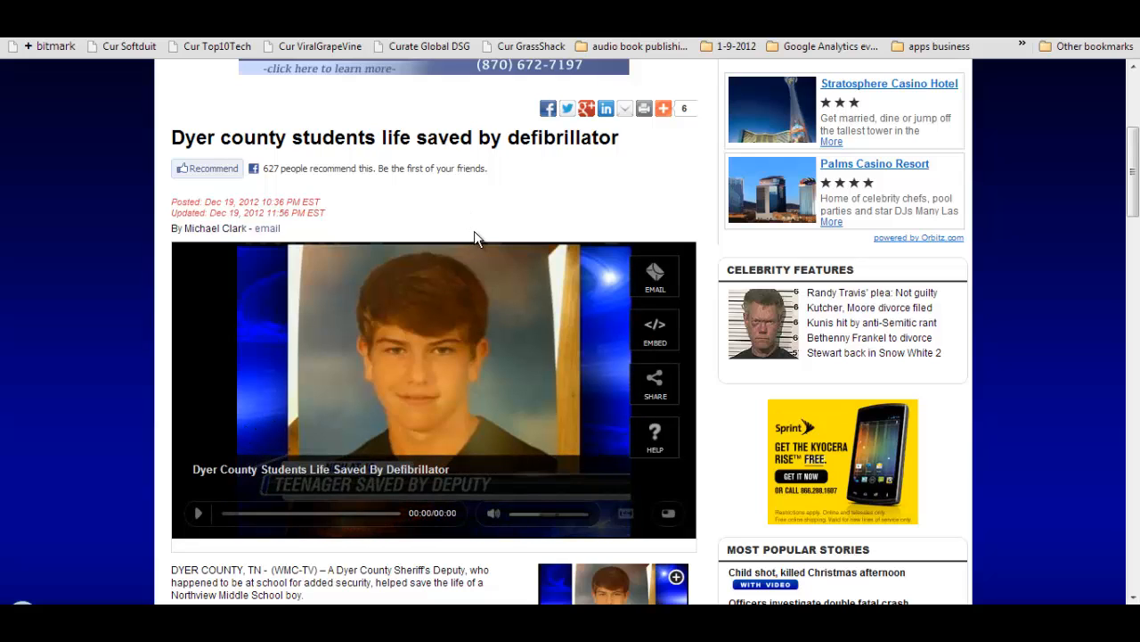
pyautogui.moveTo(613, 317)
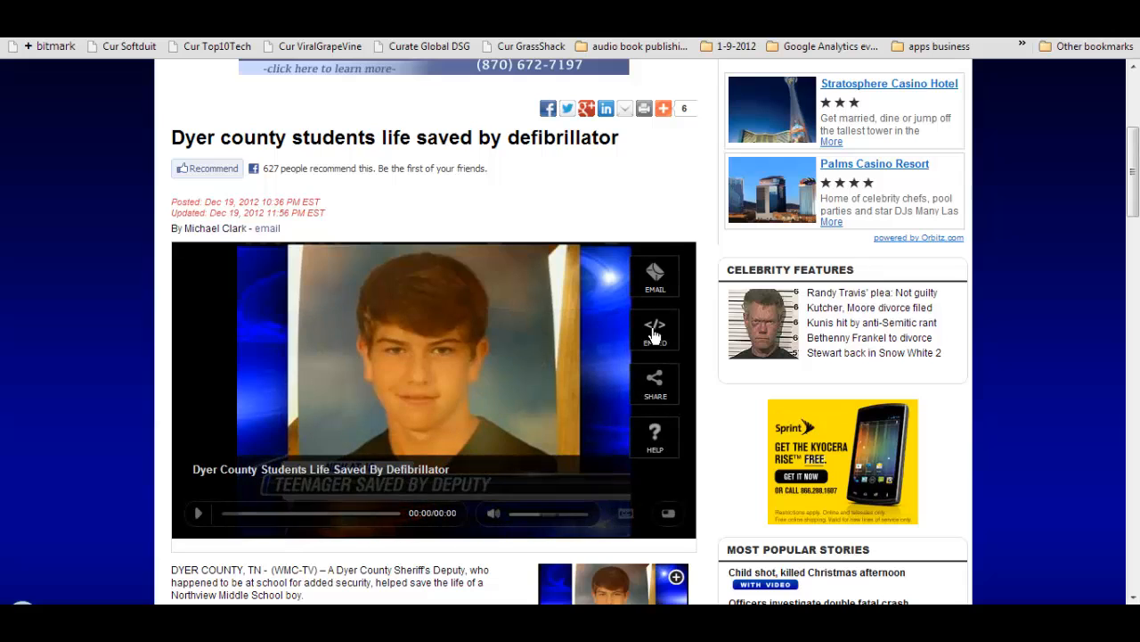
pyautogui.scroll(-3)
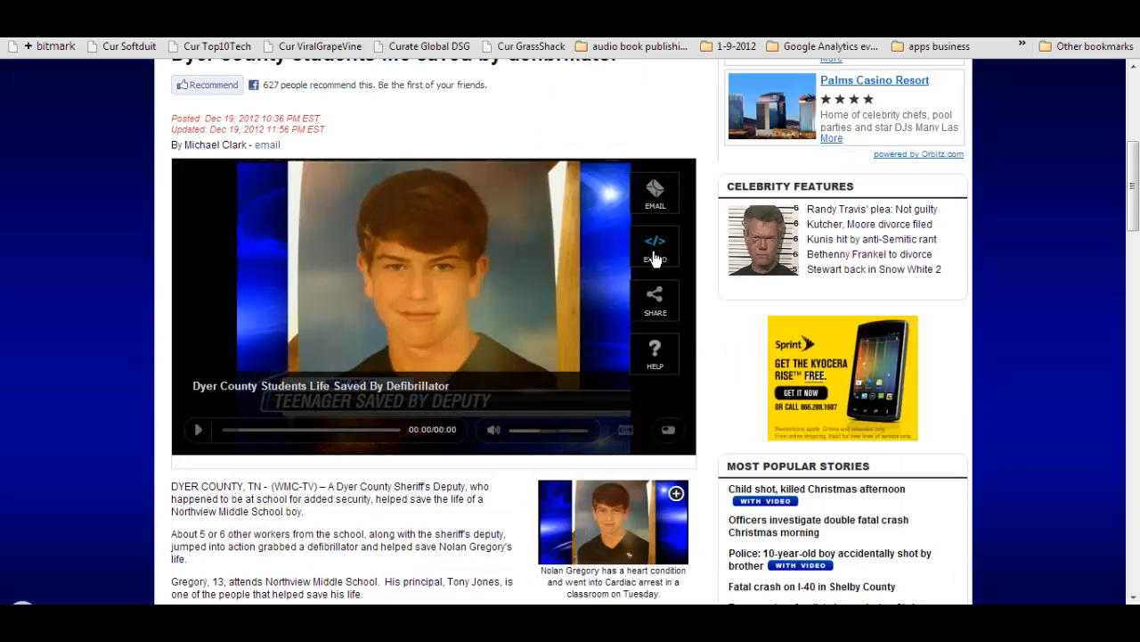
pyautogui.click(656, 246)
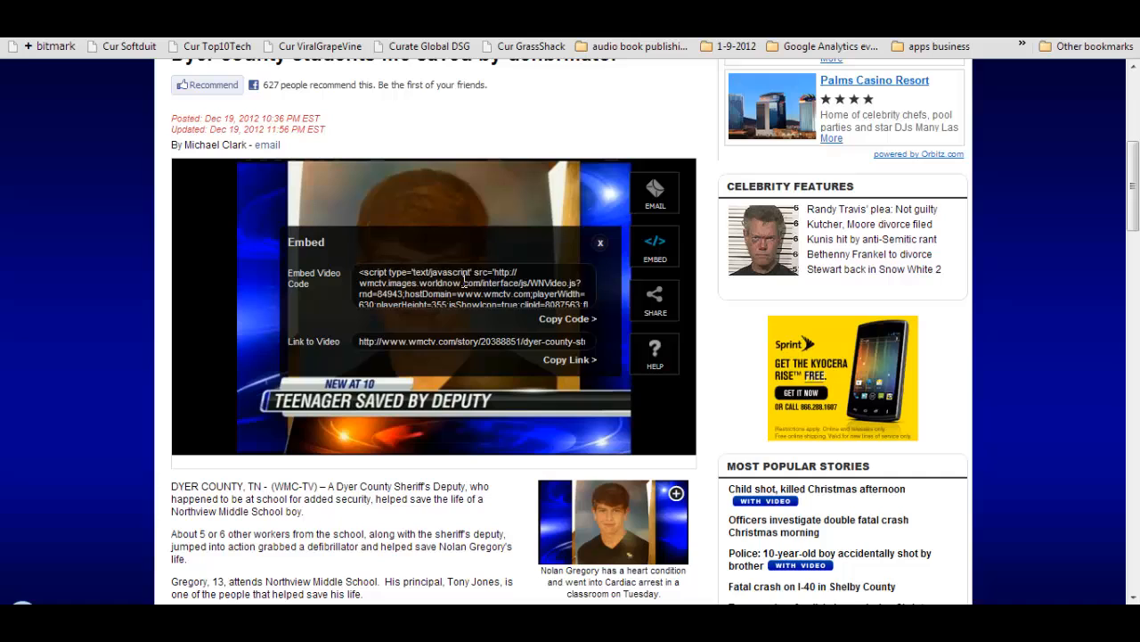
pyautogui.click(566, 319)
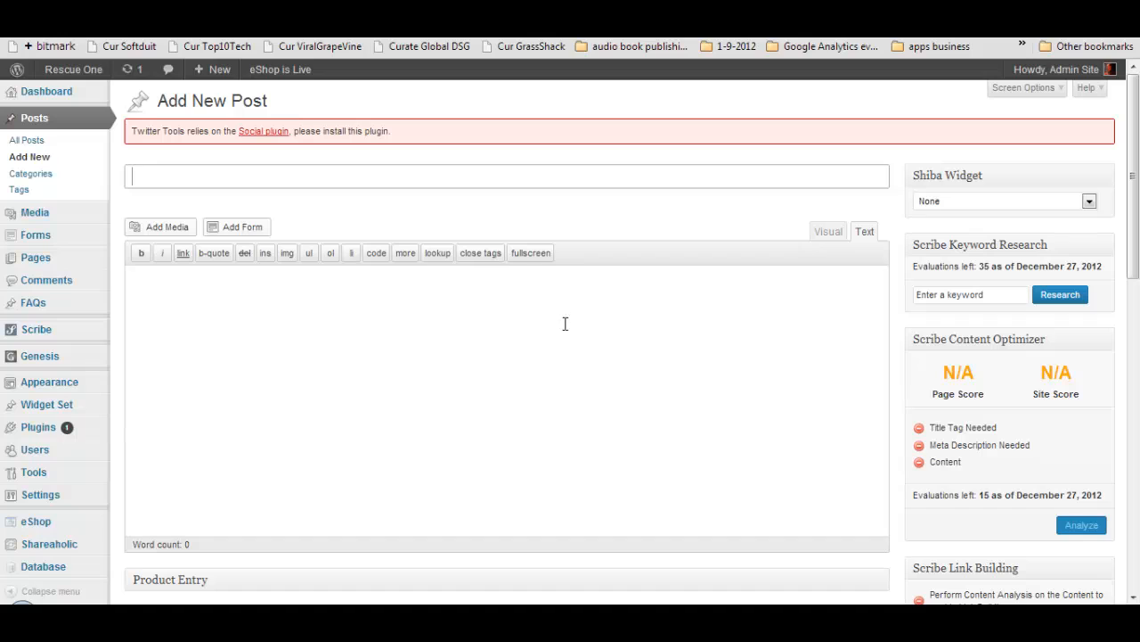
pyautogui.moveTo(709, 303)
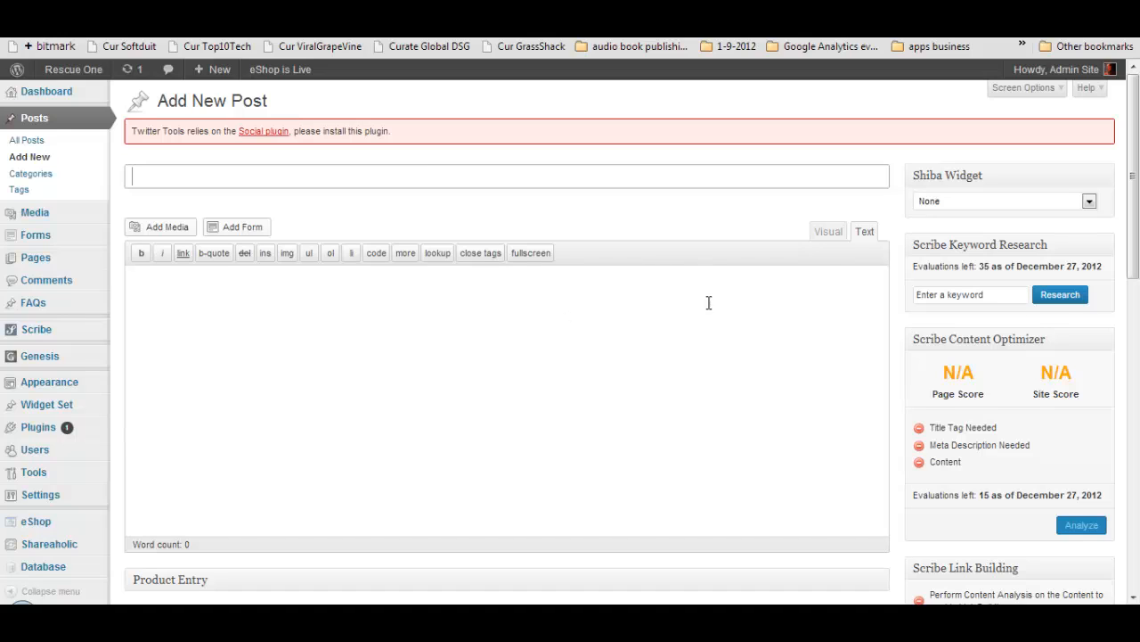
# Paste the WMC-TV video embed code into the new post body and check it as raw HTML
pyautogui.click(827, 232)
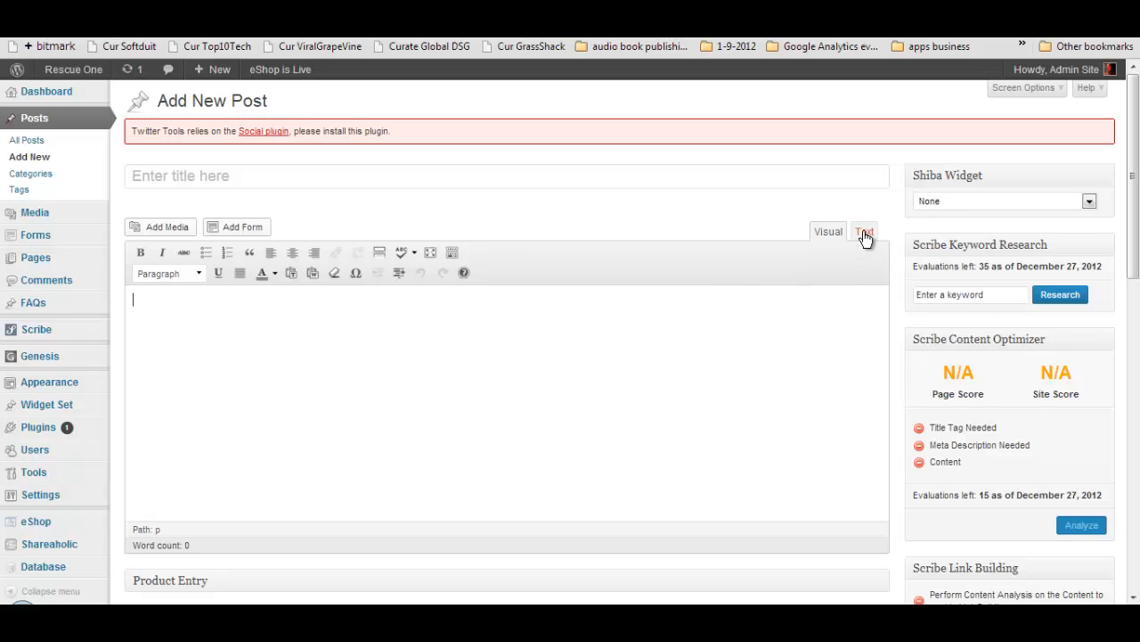
pyautogui.moveTo(834, 264)
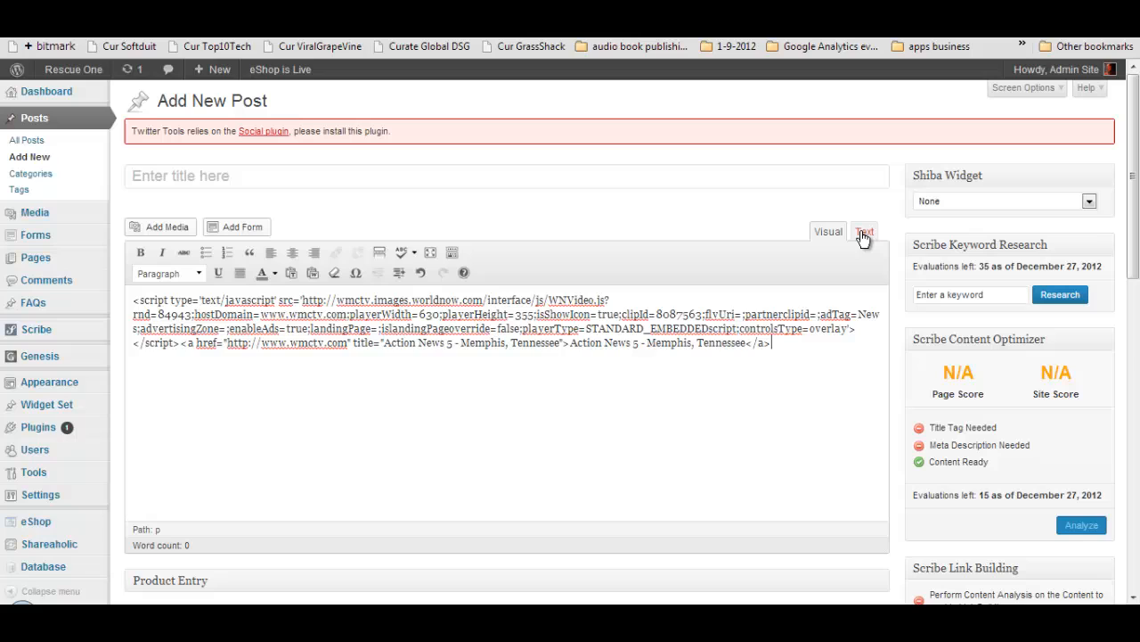
pyautogui.click(862, 232)
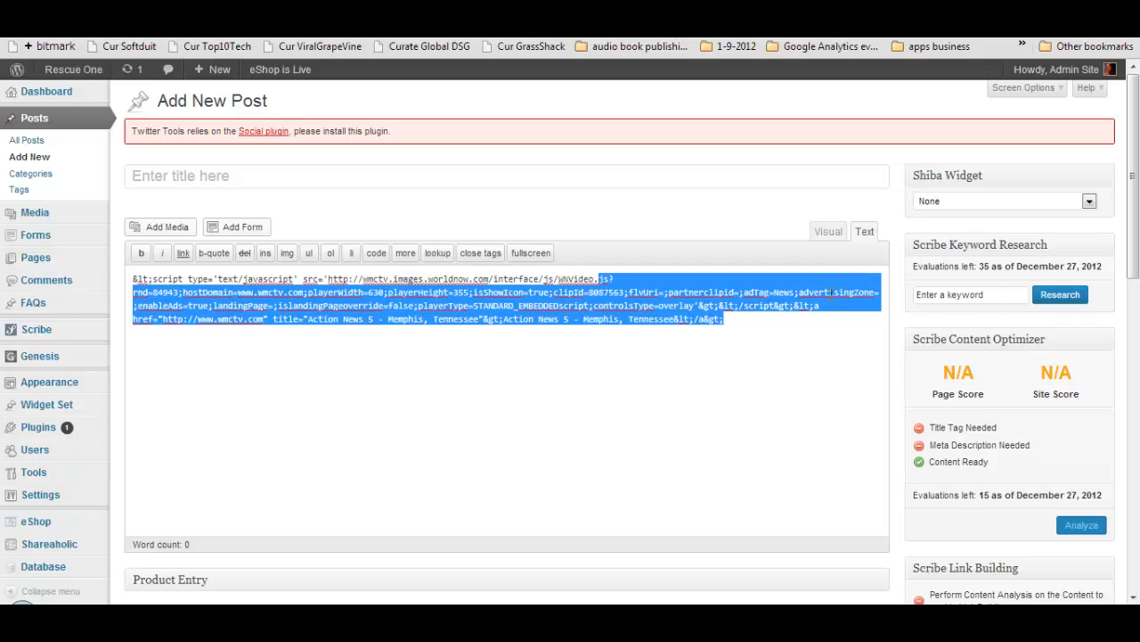
# Replace the escaped code with a bold 'Video from Action 5 News Story' intro above the embed code
pyautogui.press('Delete')
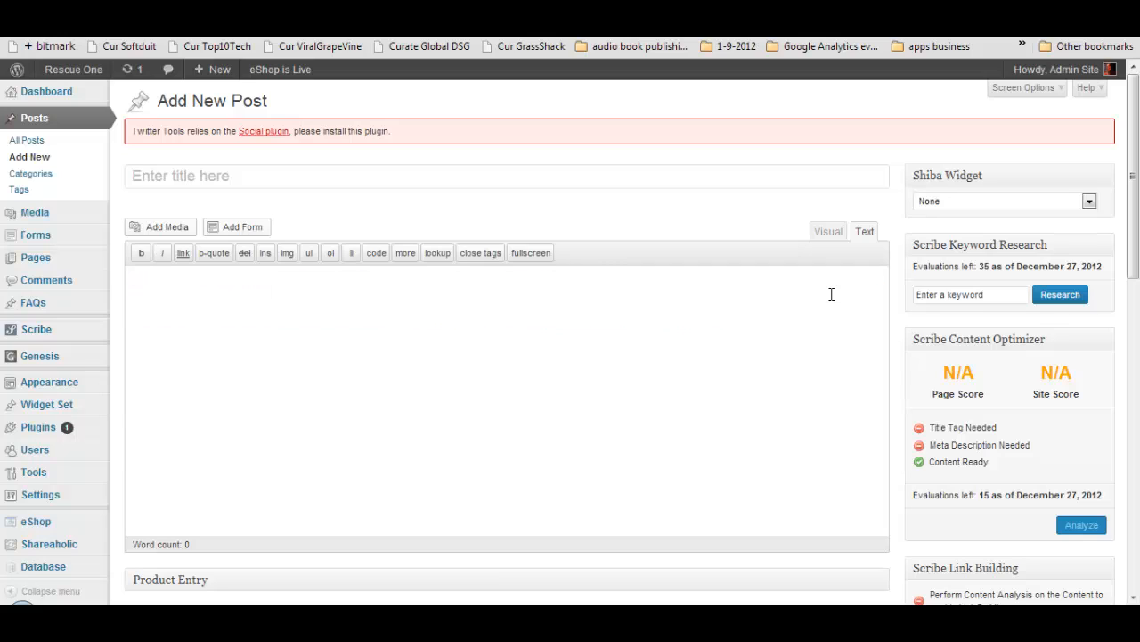
pyautogui.write('video')
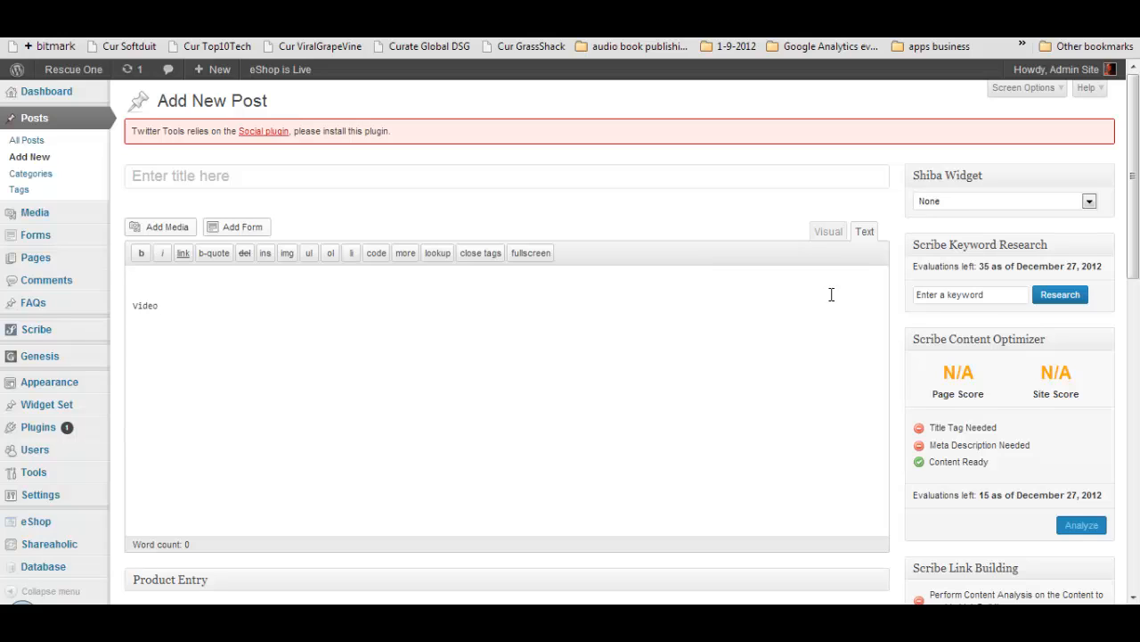
pyautogui.write('From t')
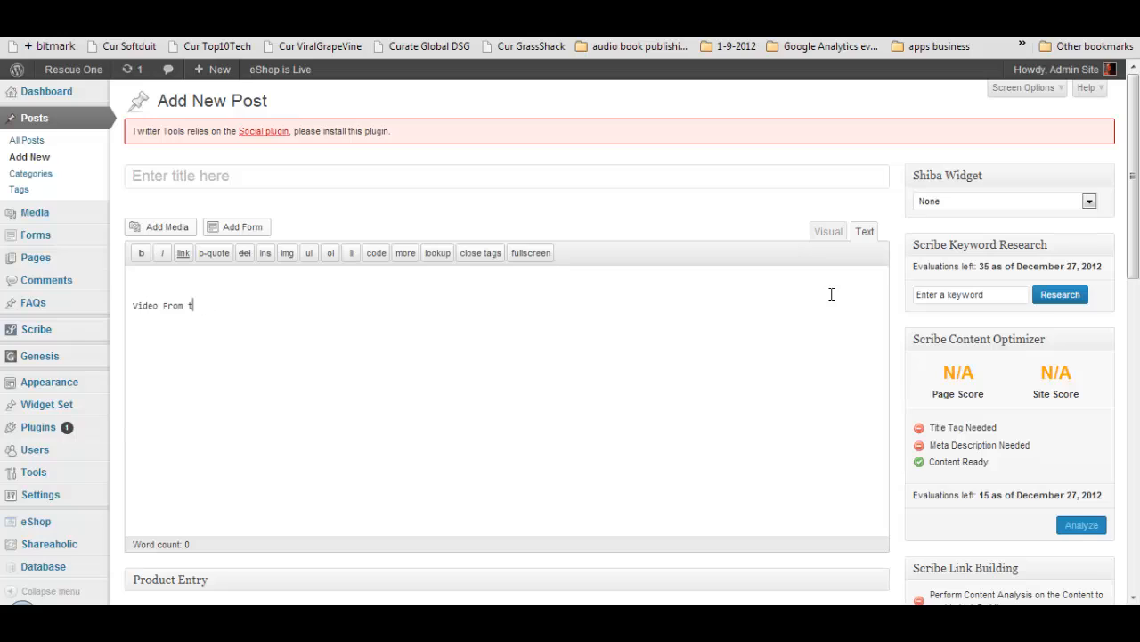
pyautogui.write('Action 5')
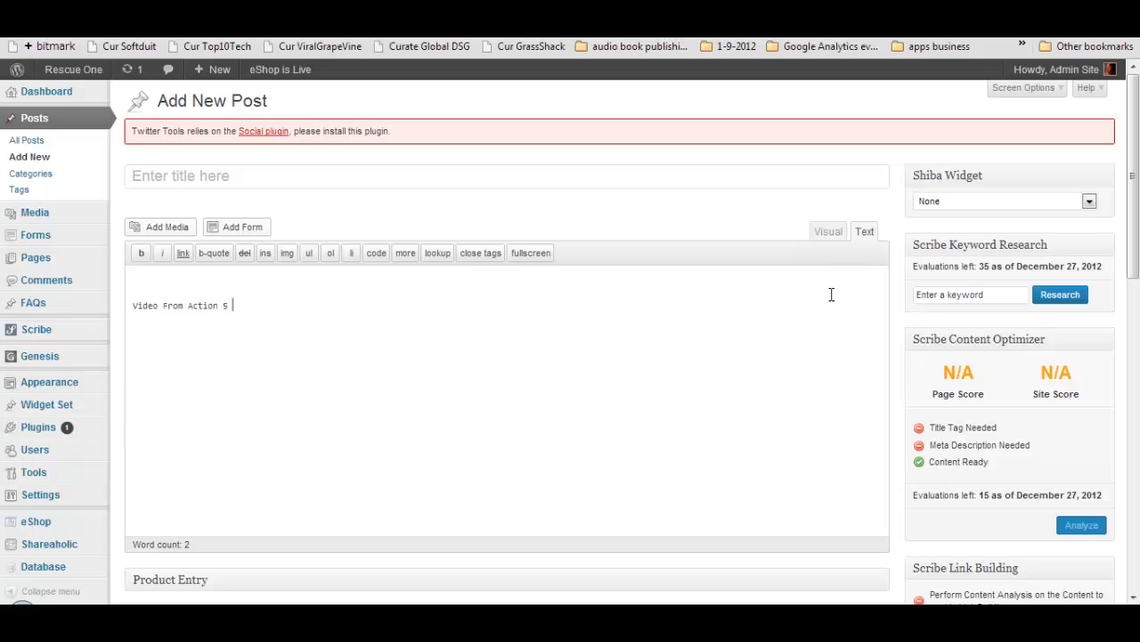
pyautogui.write('News Story')
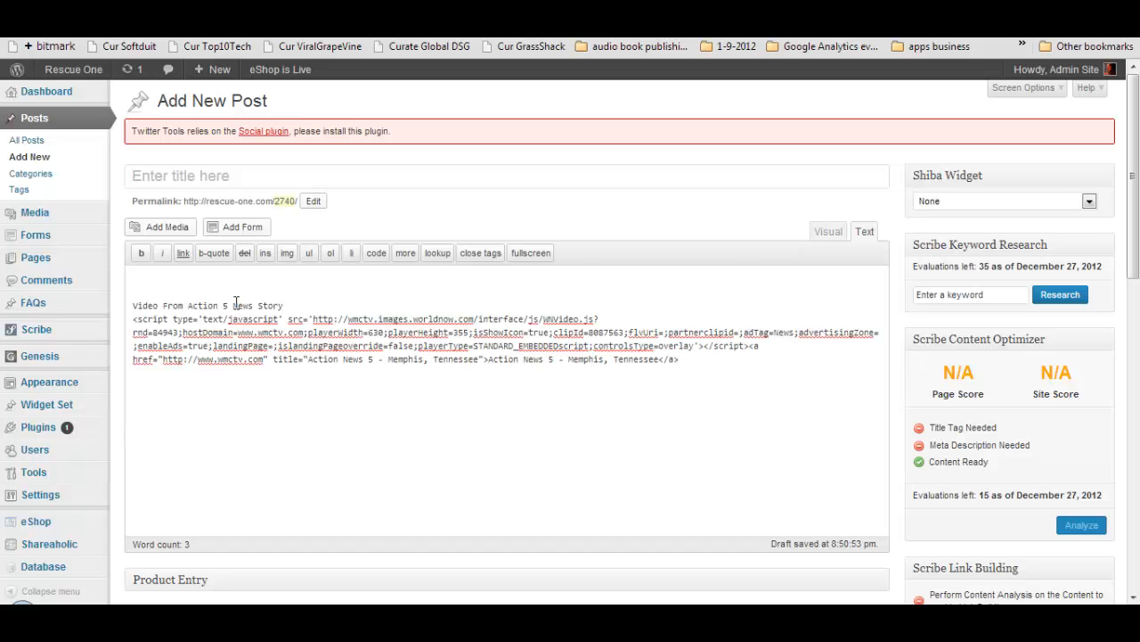
pyautogui.moveTo(132, 305); pyautogui.dragTo(286, 305)
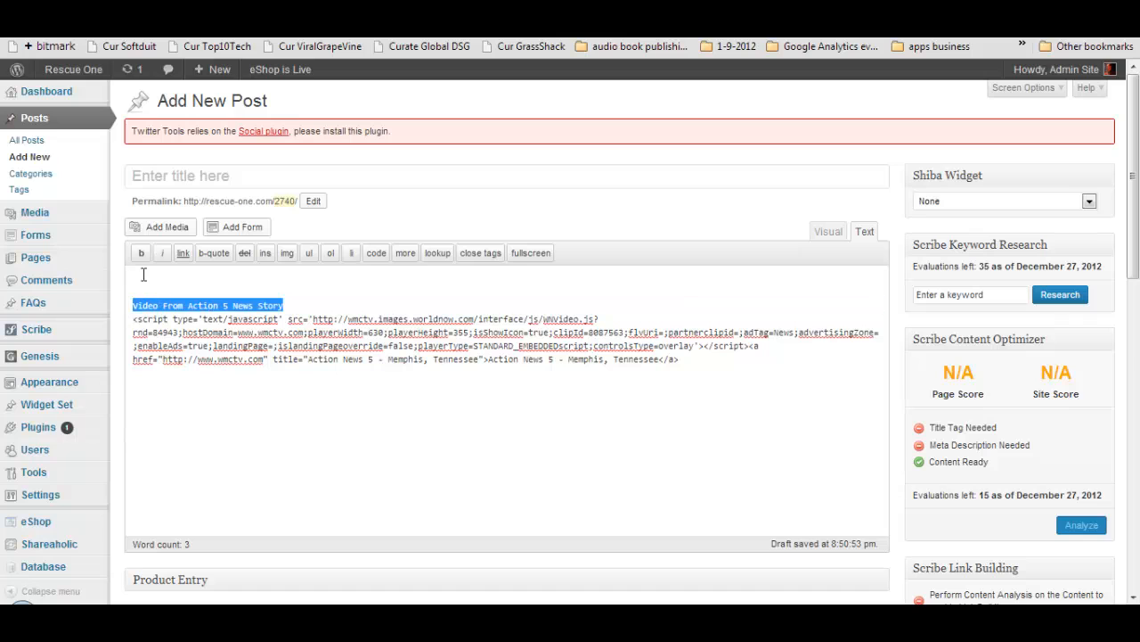
pyautogui.click(140, 253)
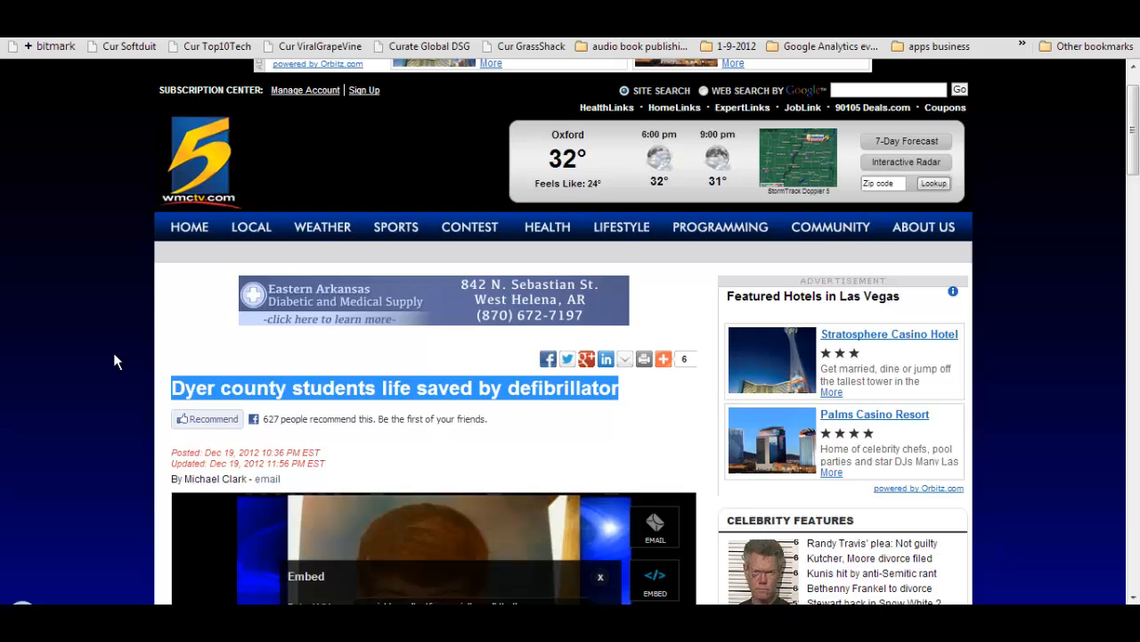
pyautogui.moveTo(276, 178)
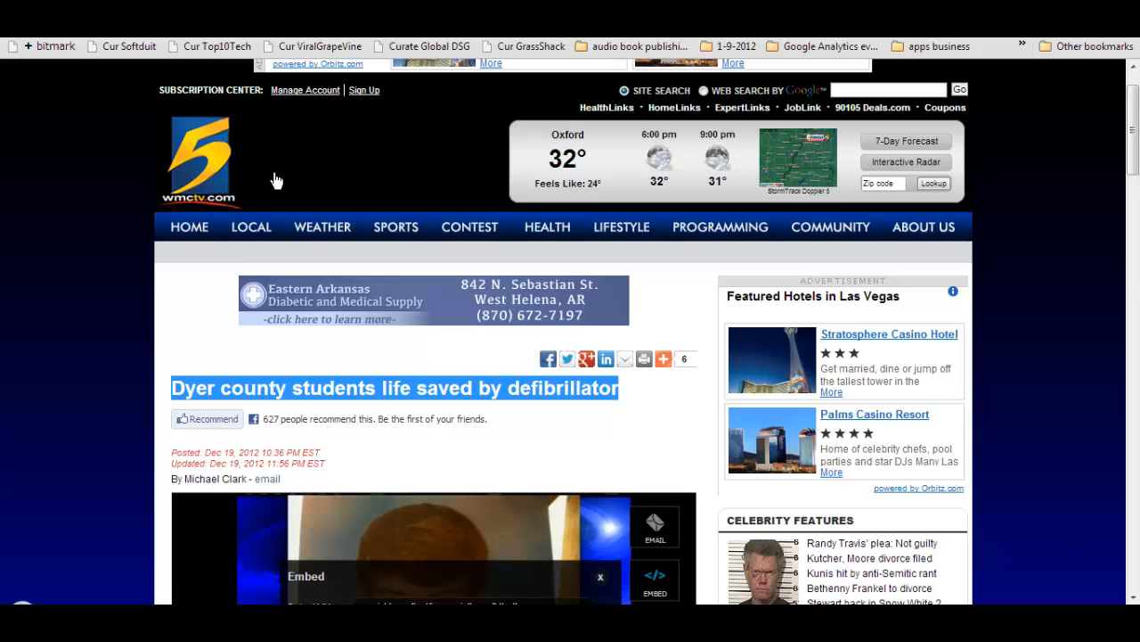
# Scroll the WMC-TV article to locate the 'Dyer county students life saved by defibrillator' headline
pyautogui.scroll(-3)
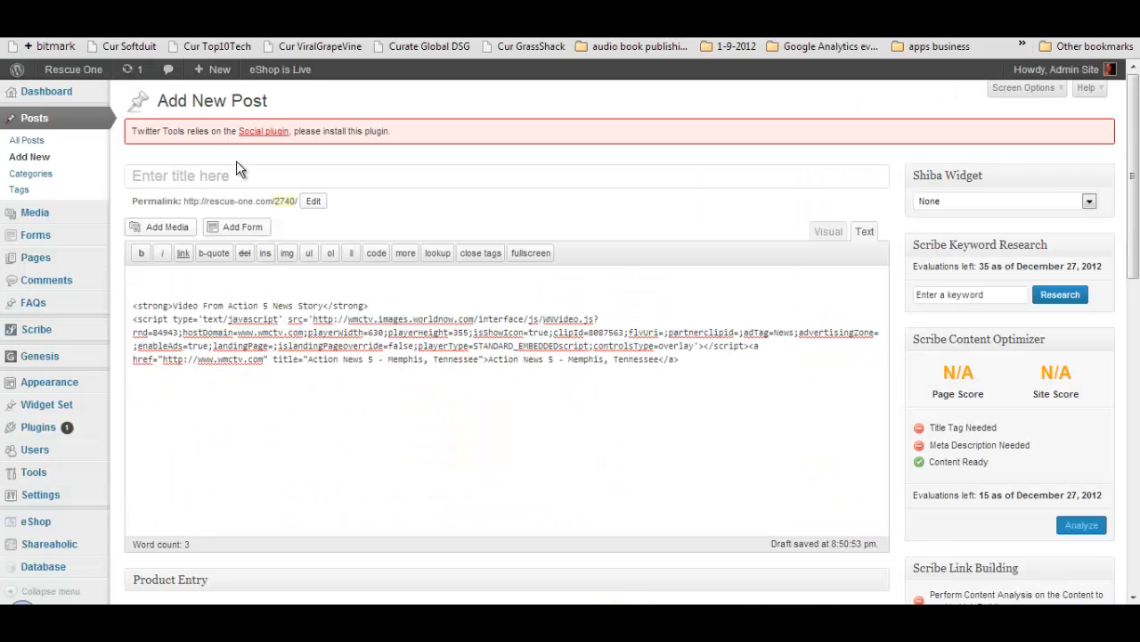
# Enter the post title 'WMCTV 5 Covering Dyer county students life saved by defibrillator'
pyautogui.write('WMCT')
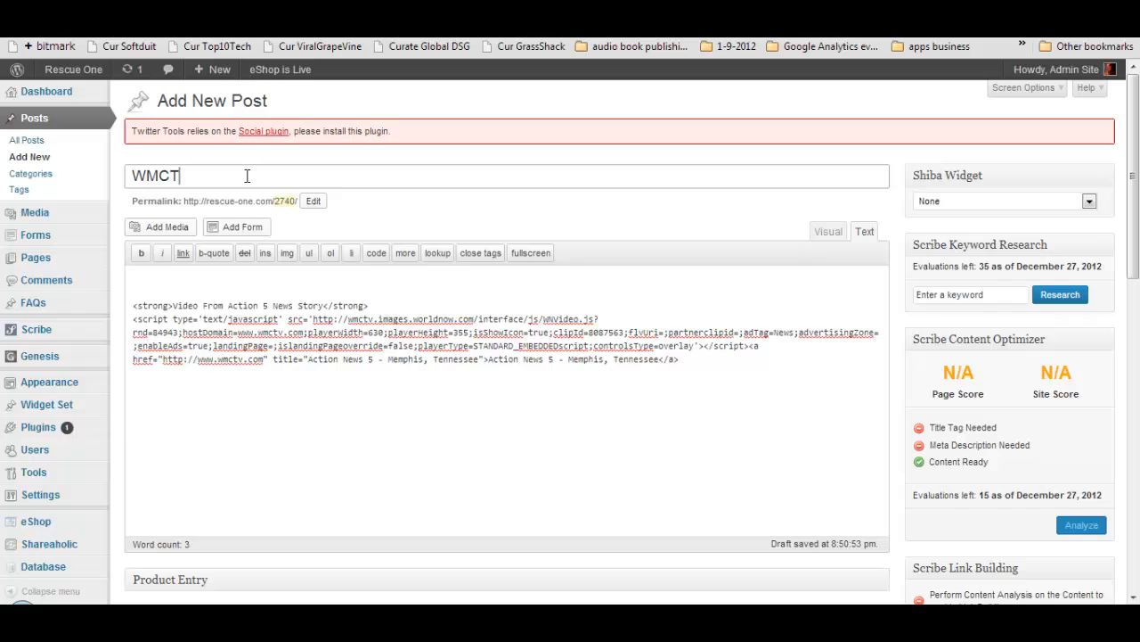
pyautogui.write('V')
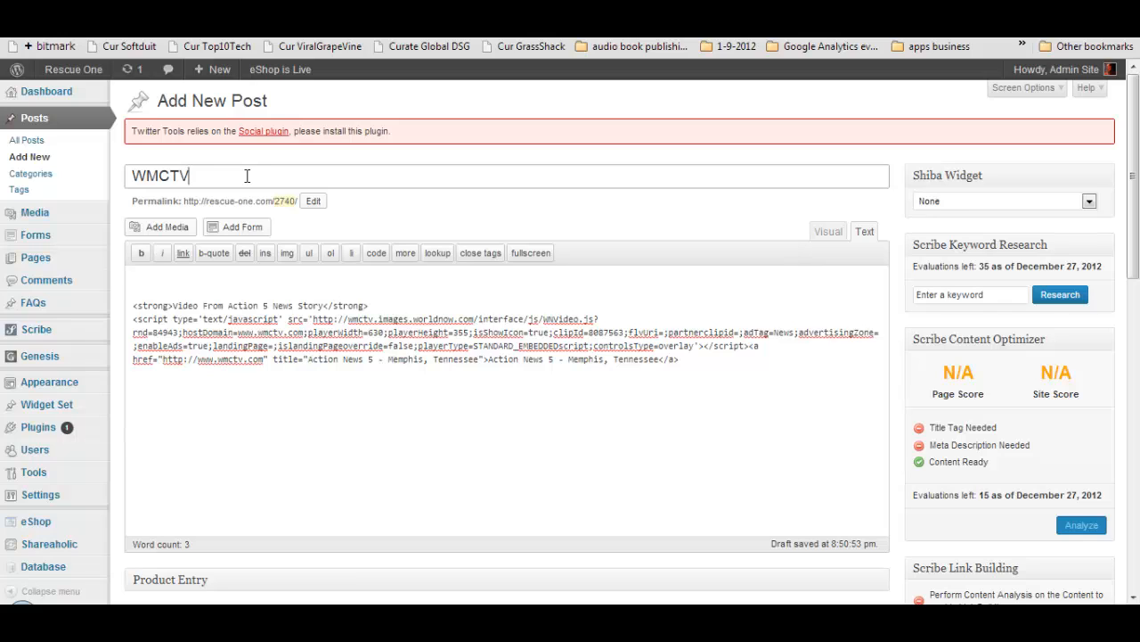
pyautogui.write('5 Covering')
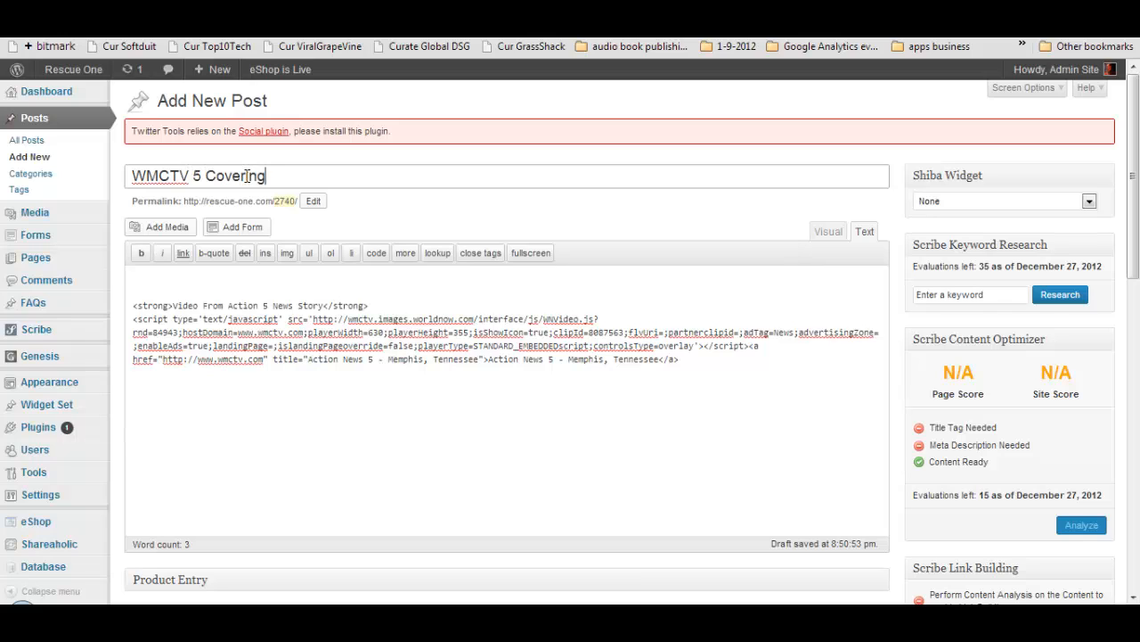
pyautogui.write('Dyer county students life saved by defibrillator')
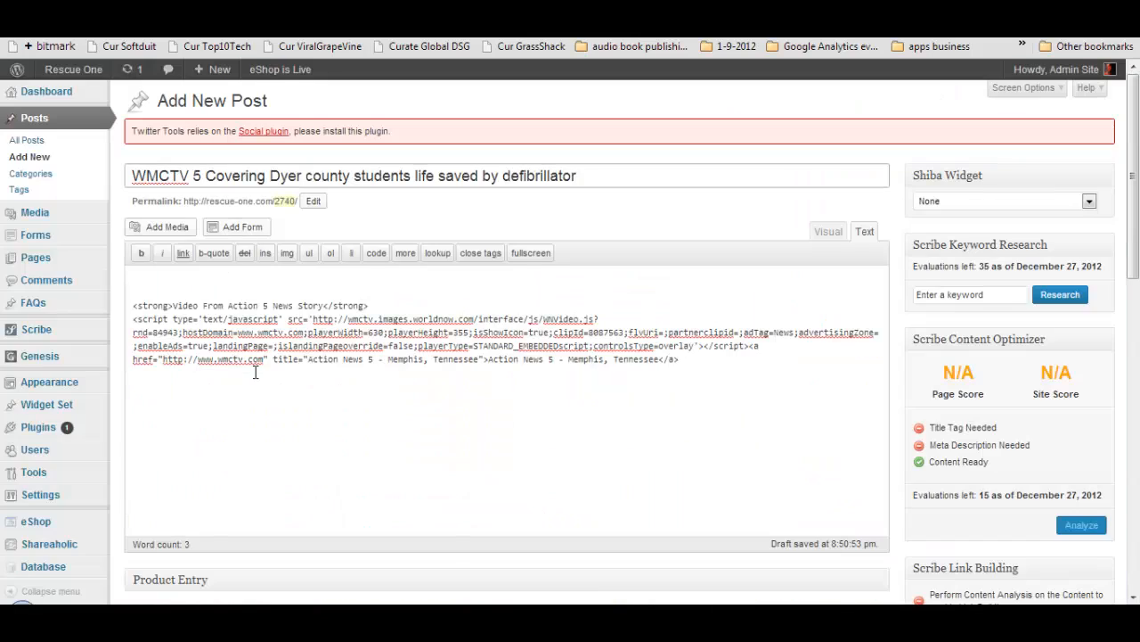
pyautogui.moveTo(278, 385)
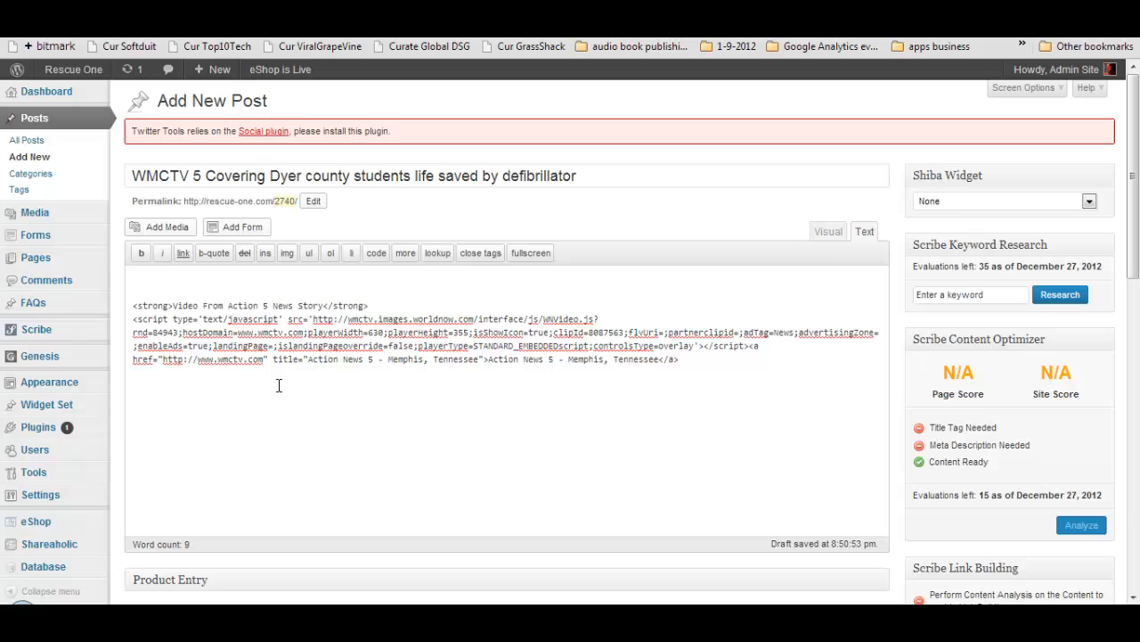
# Add a 'See the full article' line below the embed code and view it rendered
pyautogui.write('See')
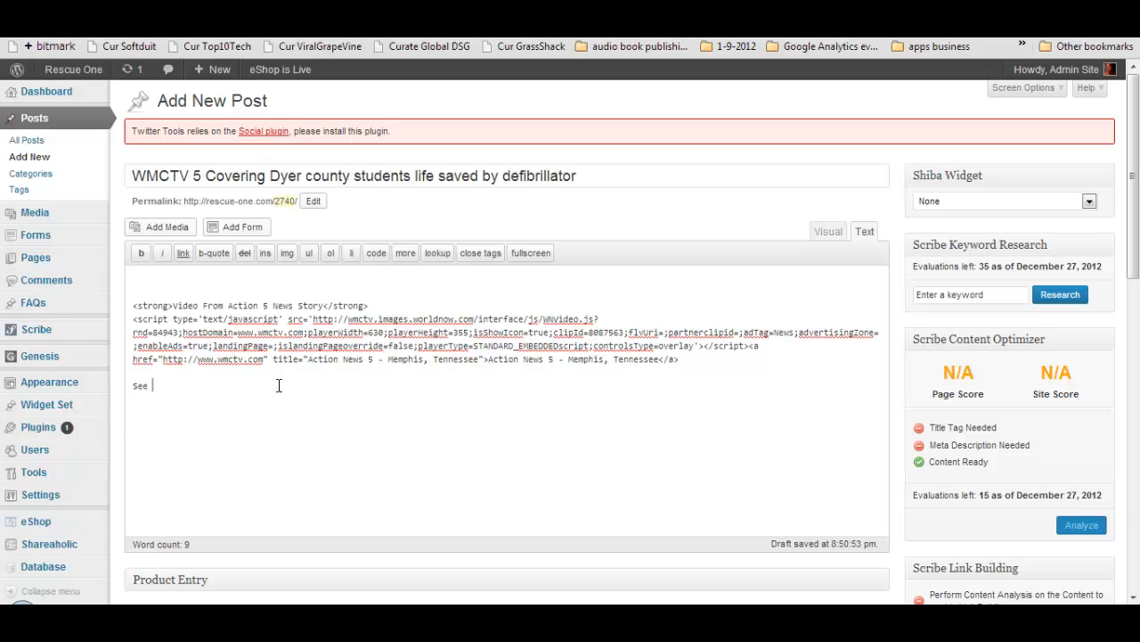
pyautogui.write('the full article')
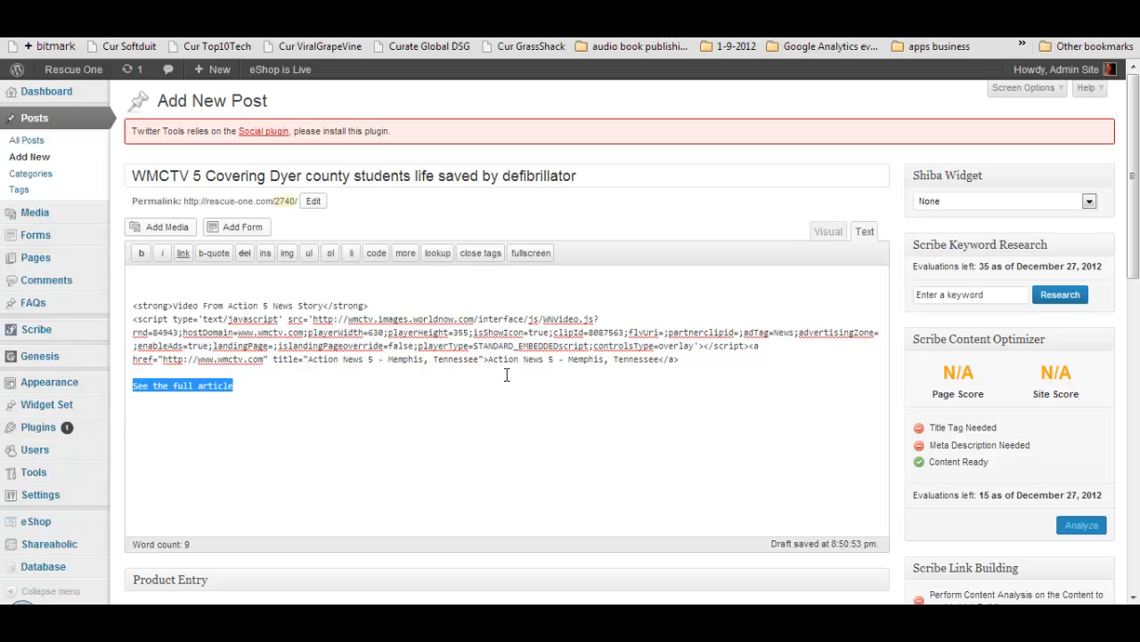
pyautogui.click(826, 232)
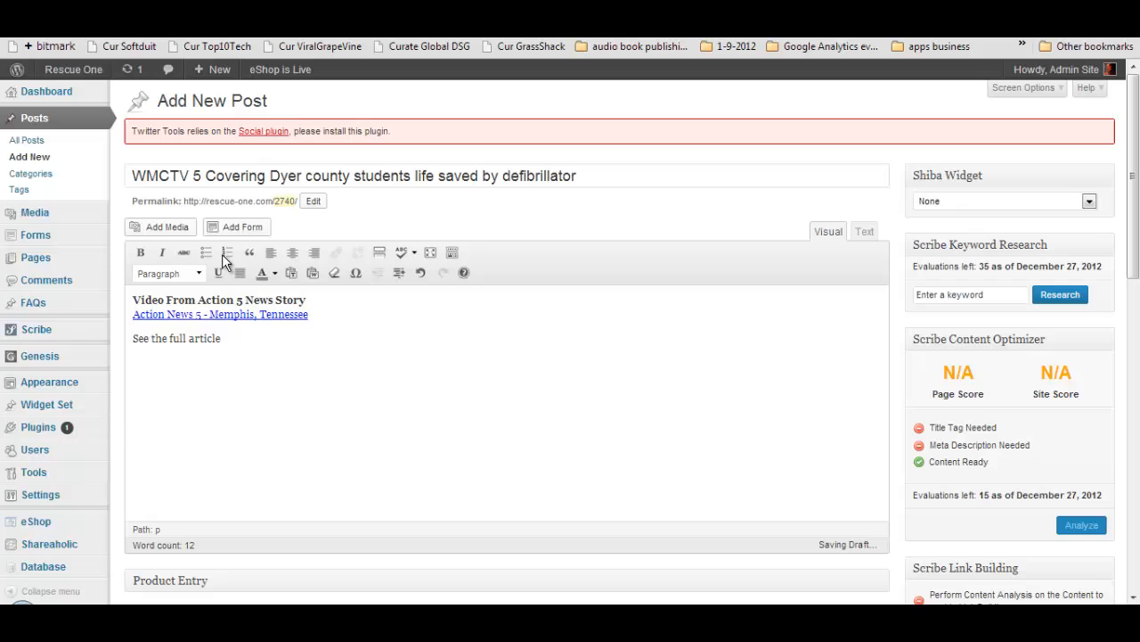
# Link 'See the full article' to /story/20388851/dyer-county-students-life-saved-by-defibrillator and verify in HTML source
pyautogui.tripleClick(176, 338)
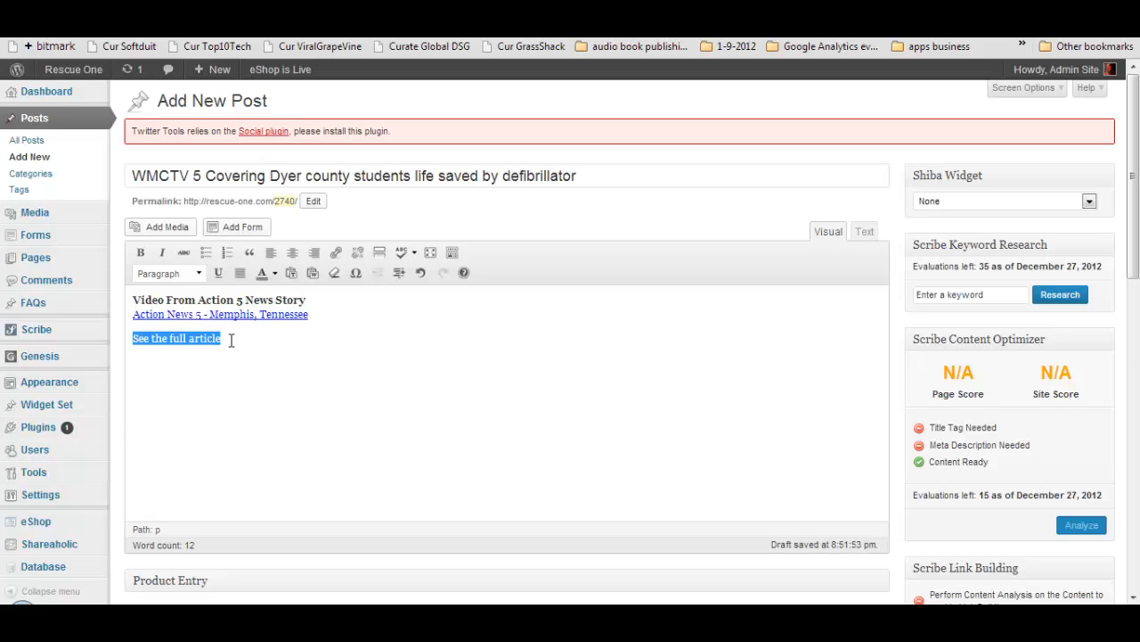
pyautogui.click(335, 254)
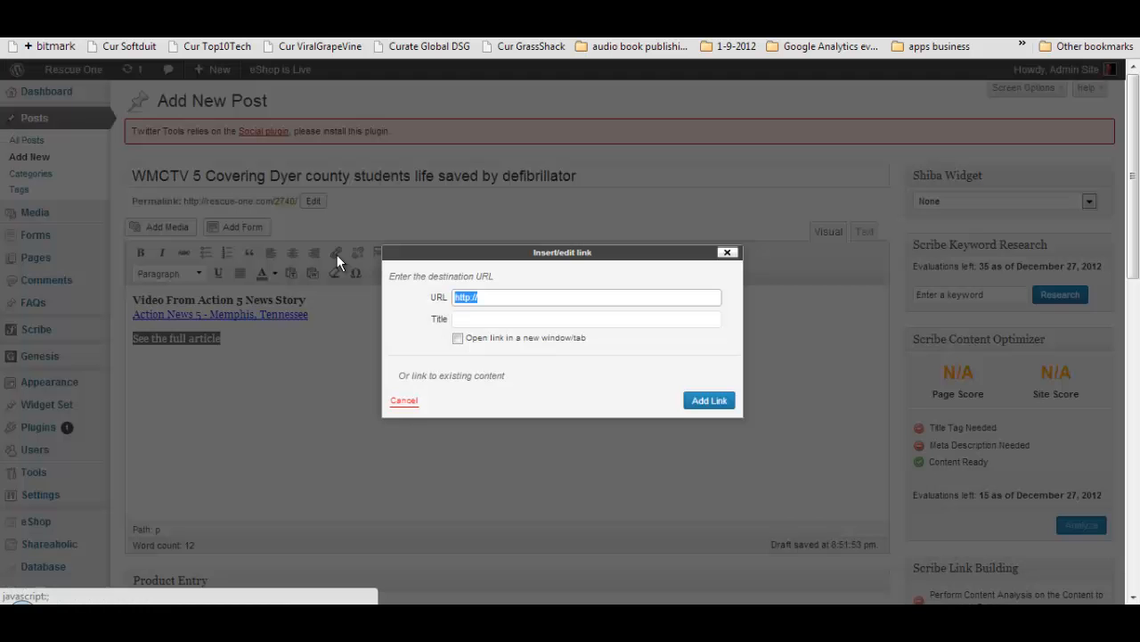
pyautogui.write('/story/20388851/dyer-county-students-life-saved-by-defibrillator')
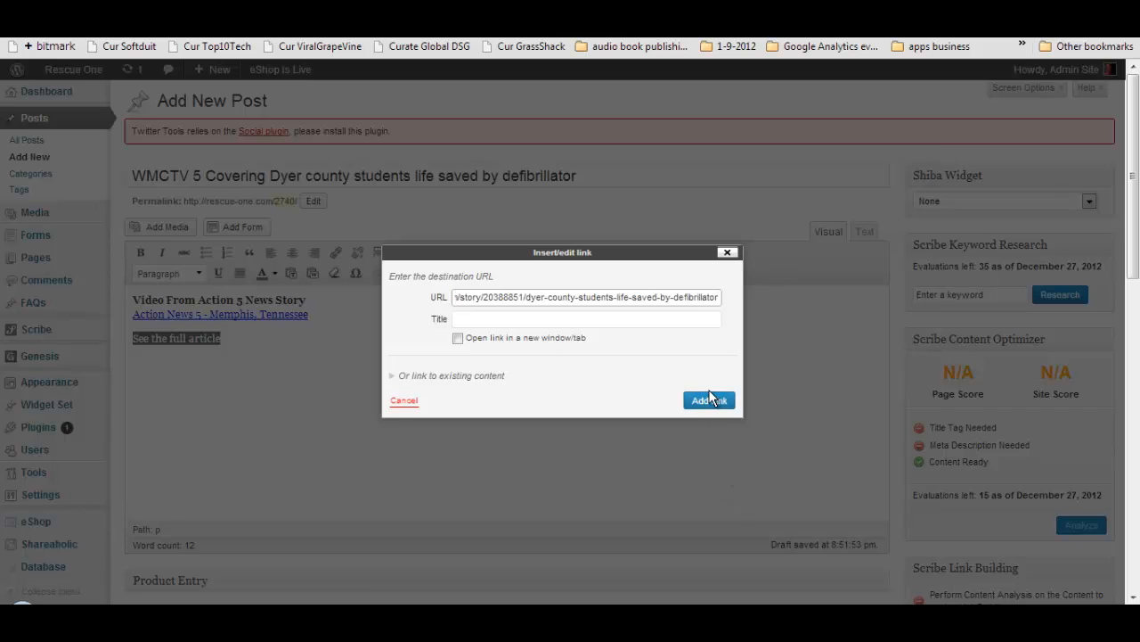
pyautogui.click(710, 399)
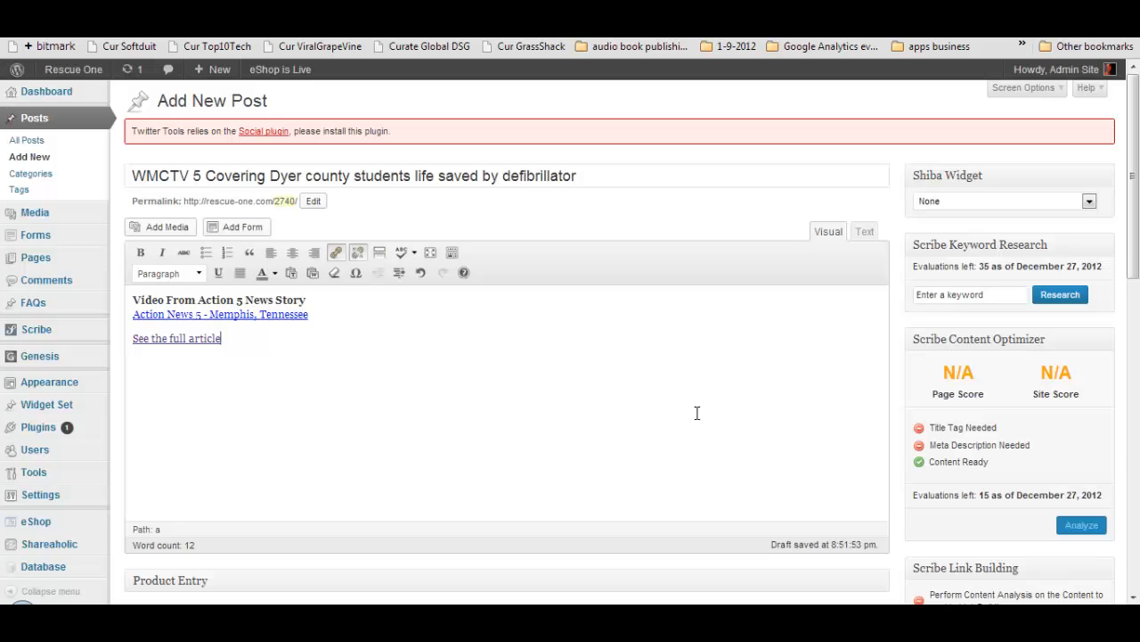
pyautogui.moveTo(887, 232)
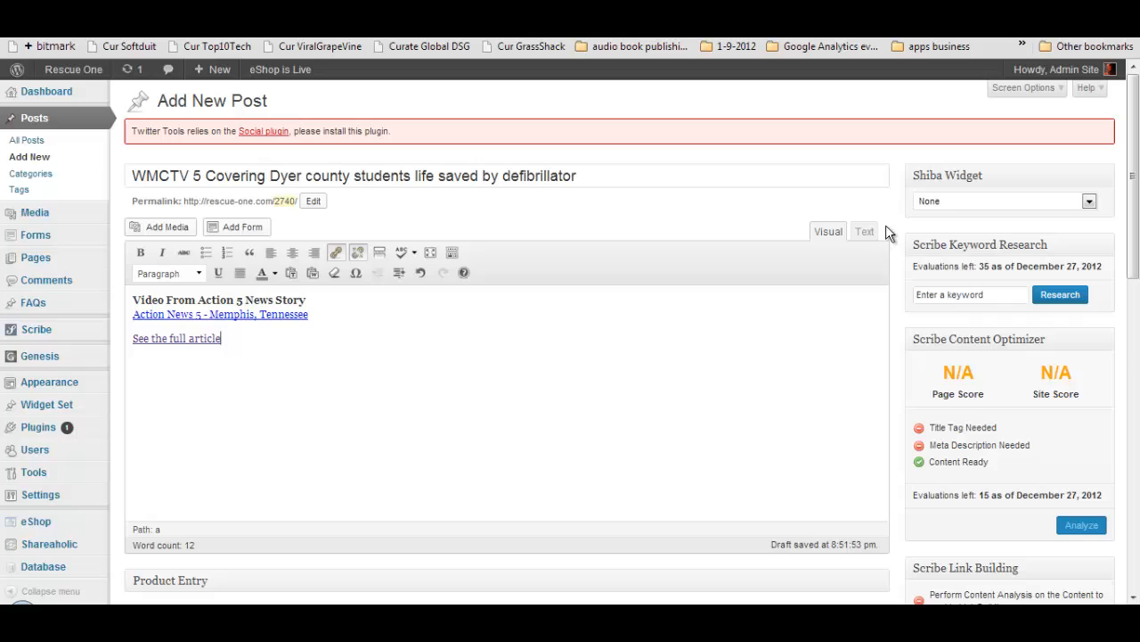
pyautogui.click(863, 232)
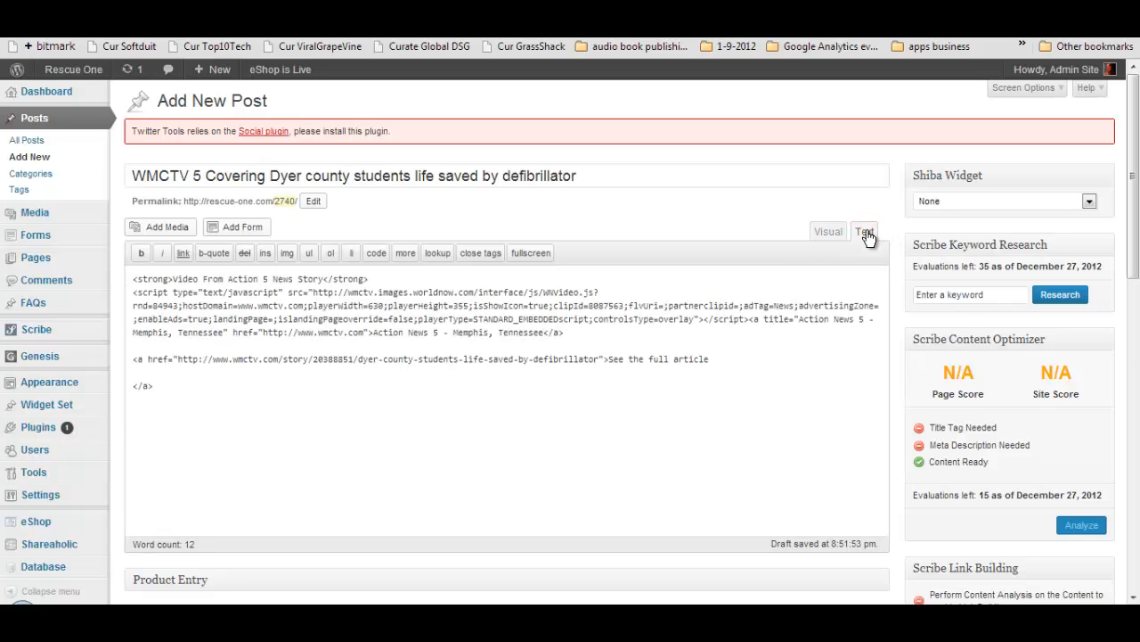
pyautogui.click(863, 231)
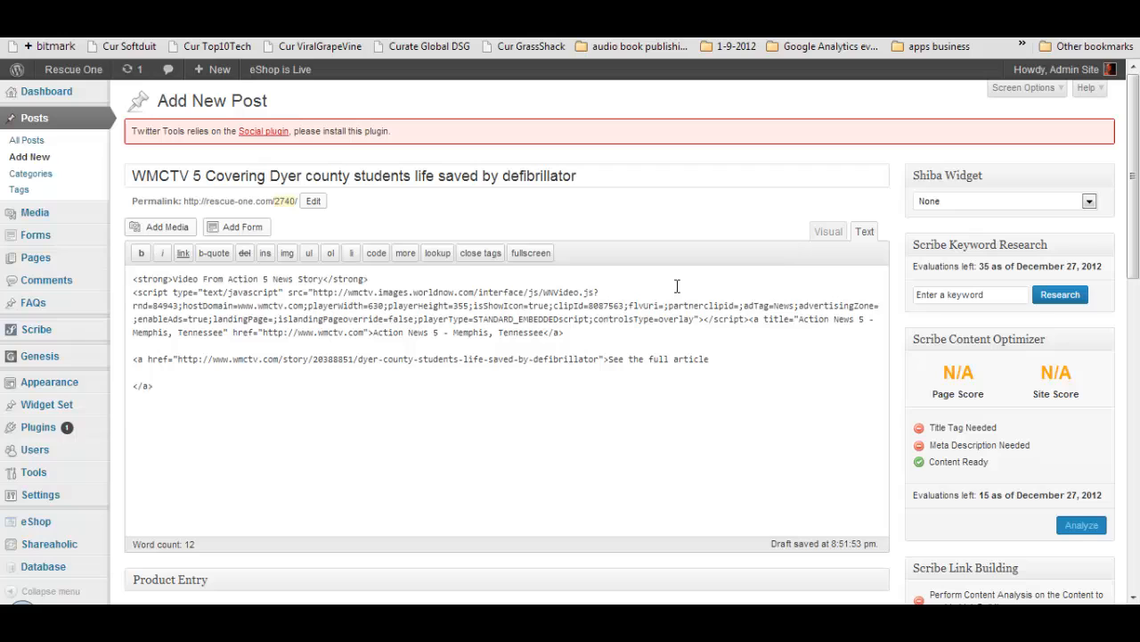
pyautogui.click(827, 232)
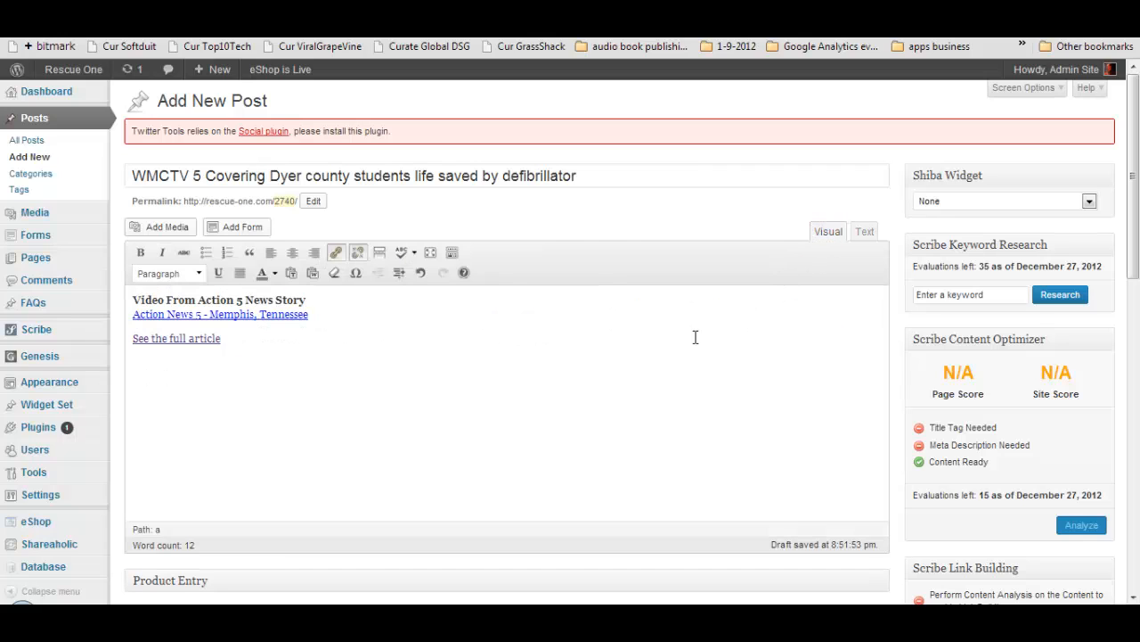
pyautogui.moveTo(698, 335)
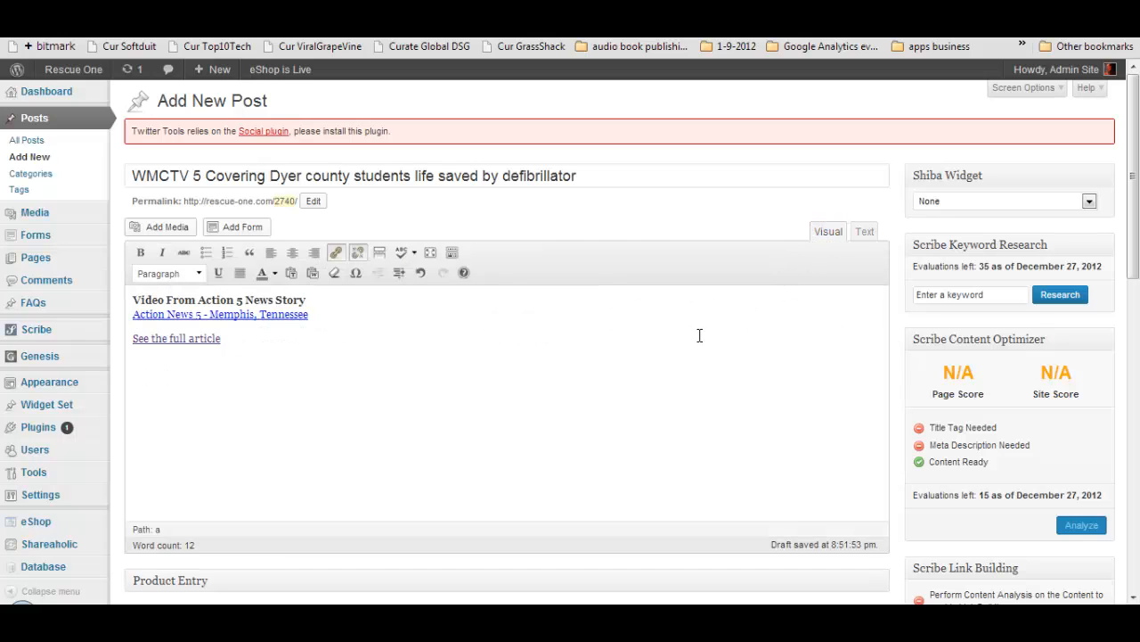
pyautogui.click(862, 231)
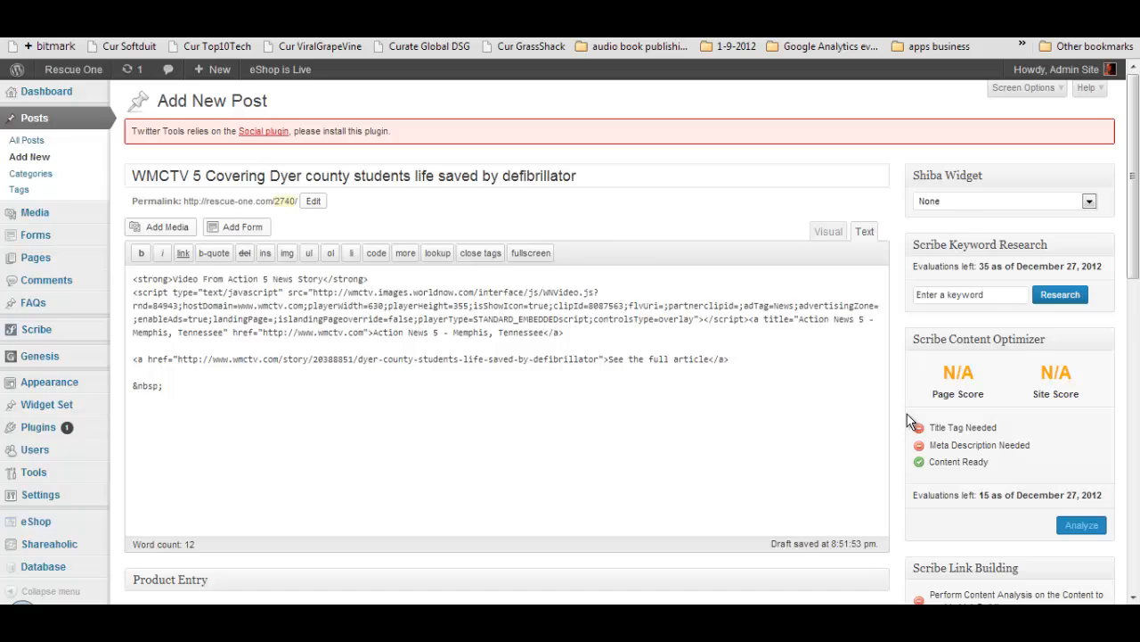
# Preview the draft post from the Publish box to see it on the Rescue One site
pyautogui.scroll(-3)
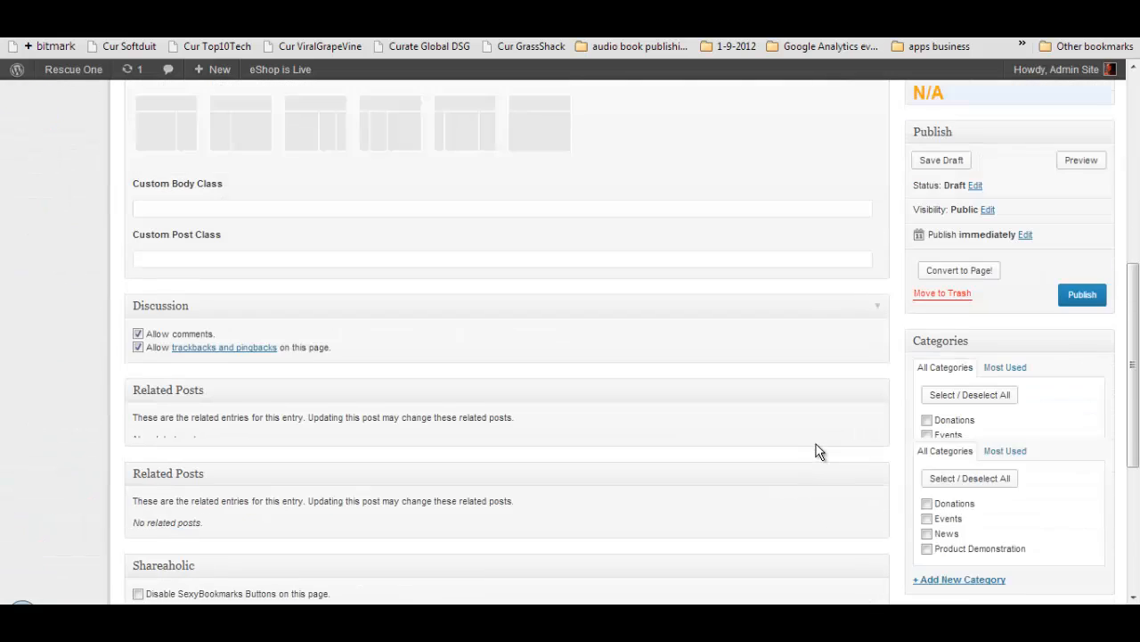
pyautogui.scroll(3)
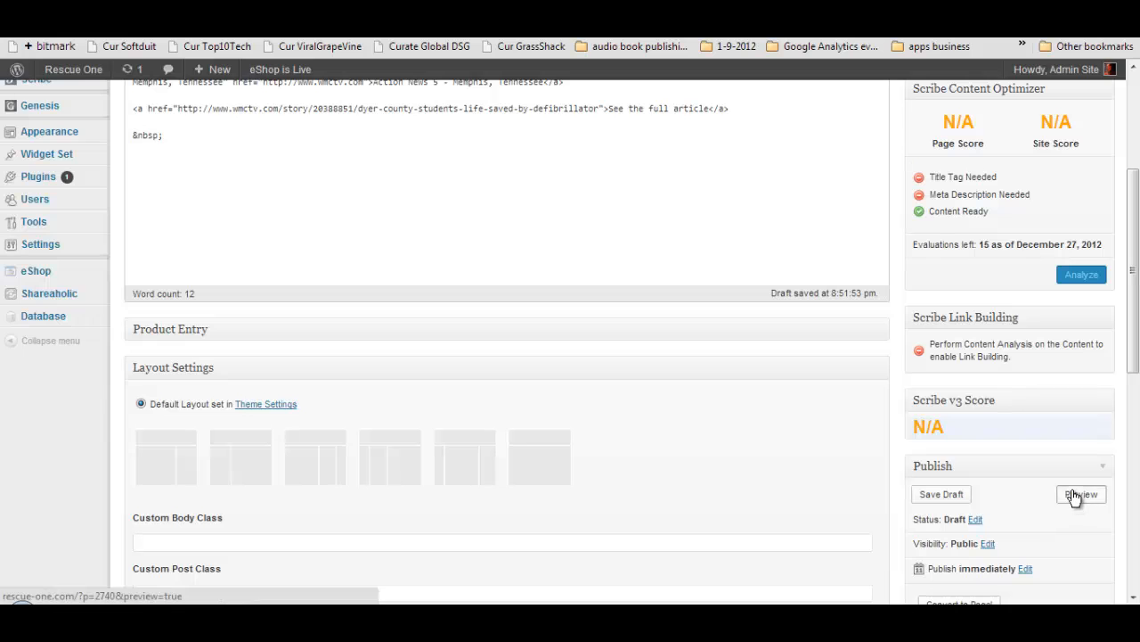
pyautogui.click(1080, 493)
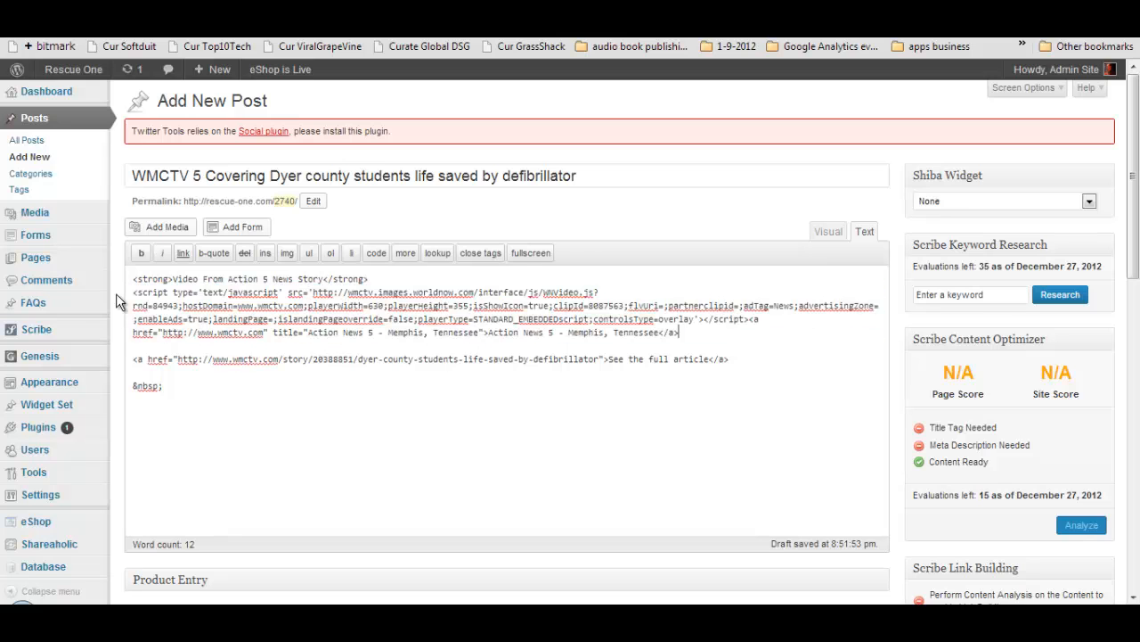
pyautogui.scroll(-3)
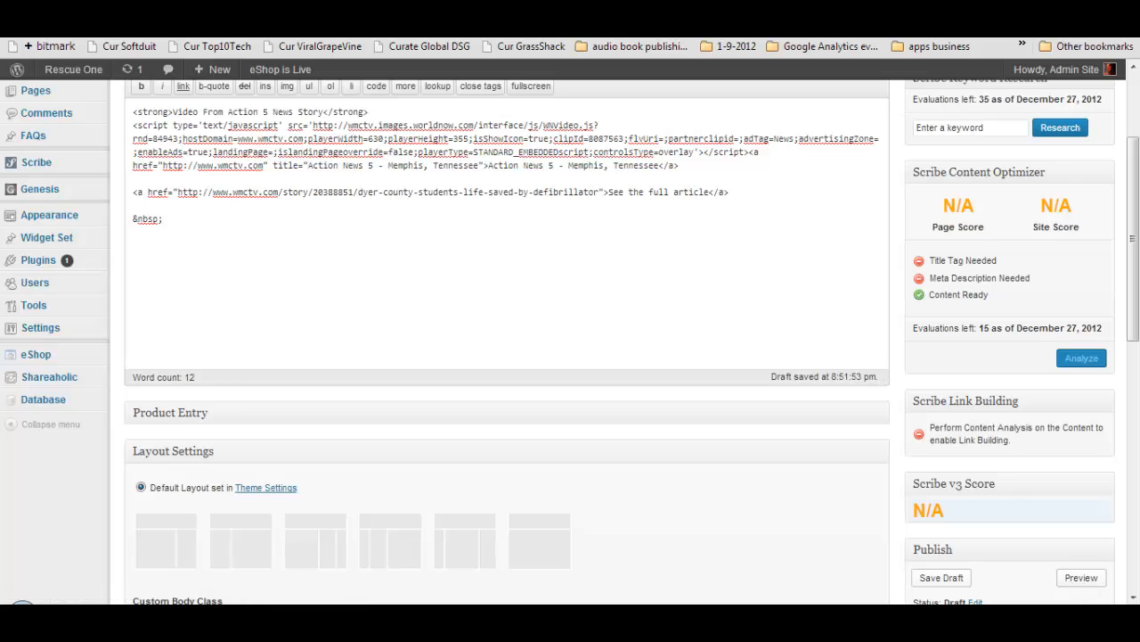
pyautogui.click(1080, 577)
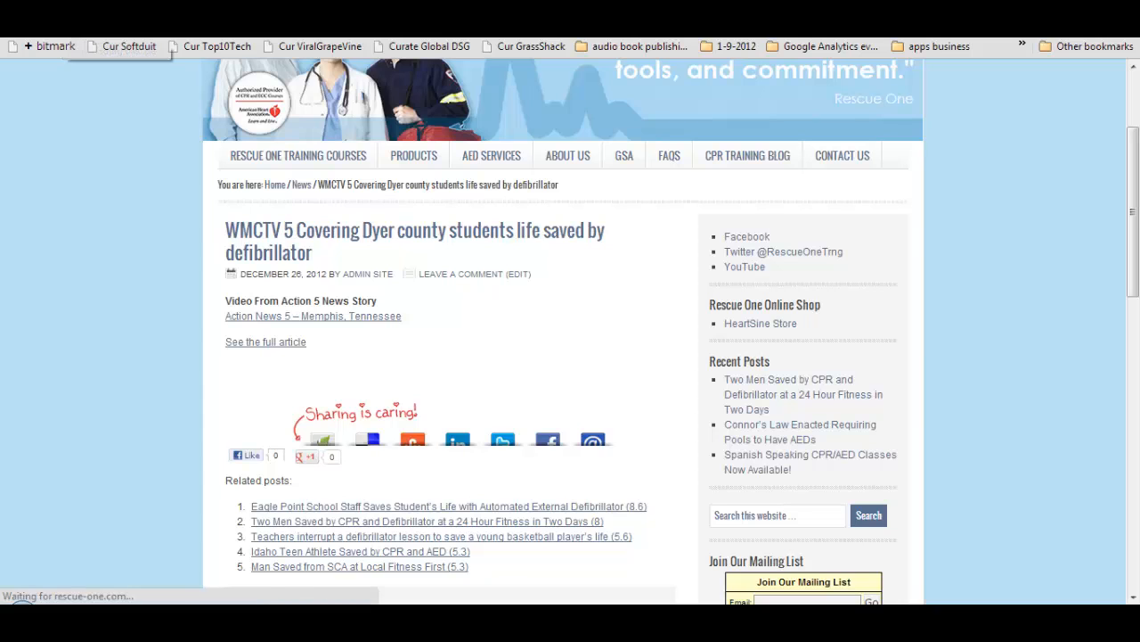
# Scroll through the Rescue One preview to check the video intro and article link
pyautogui.scroll(3)
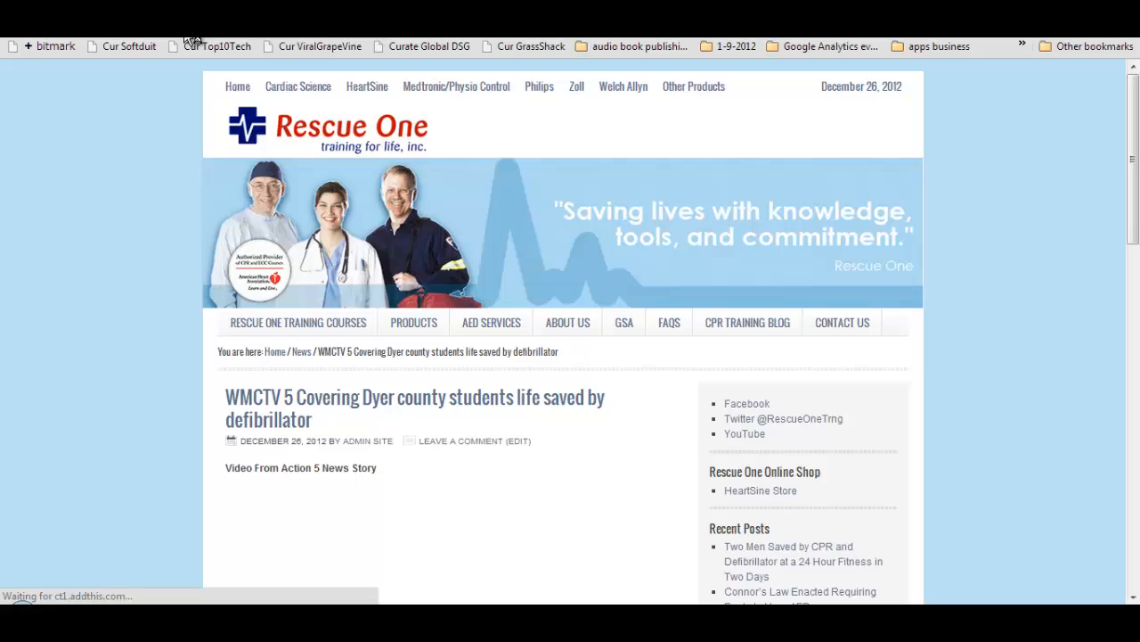
pyautogui.scroll(-3)
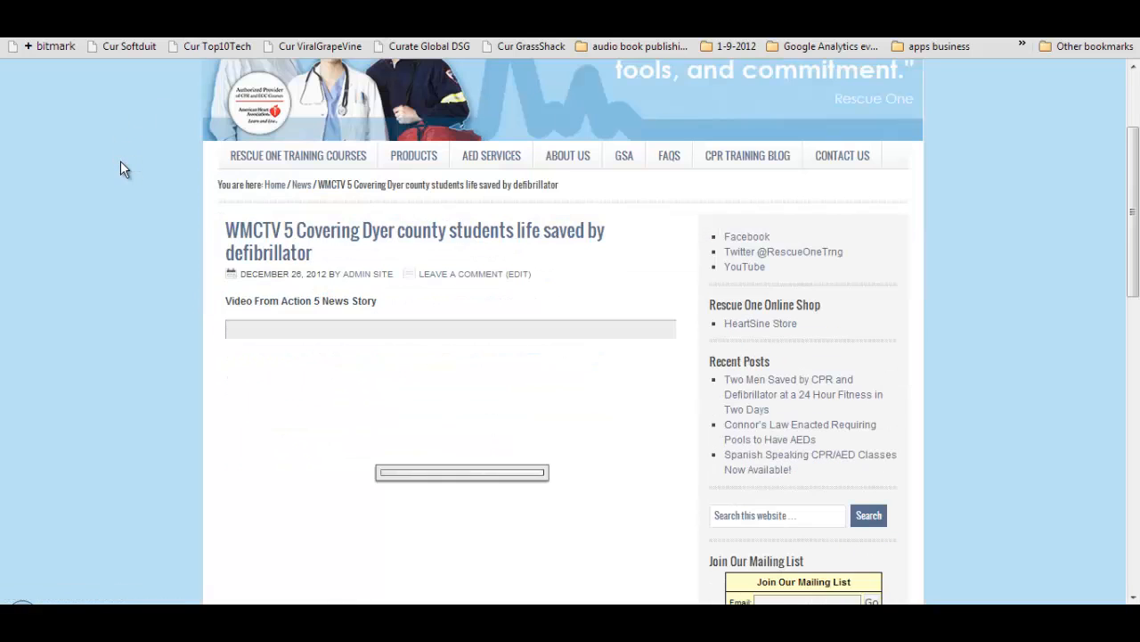
pyautogui.scroll(-3)
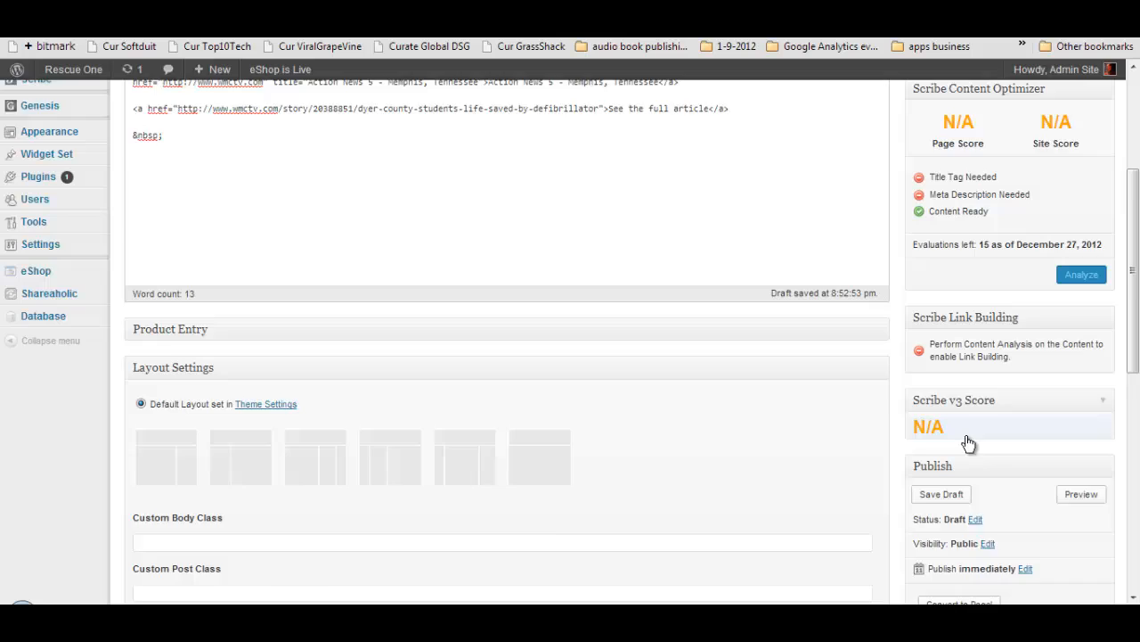
# Save the post as a draft from the Publish box
pyautogui.scroll(-3)
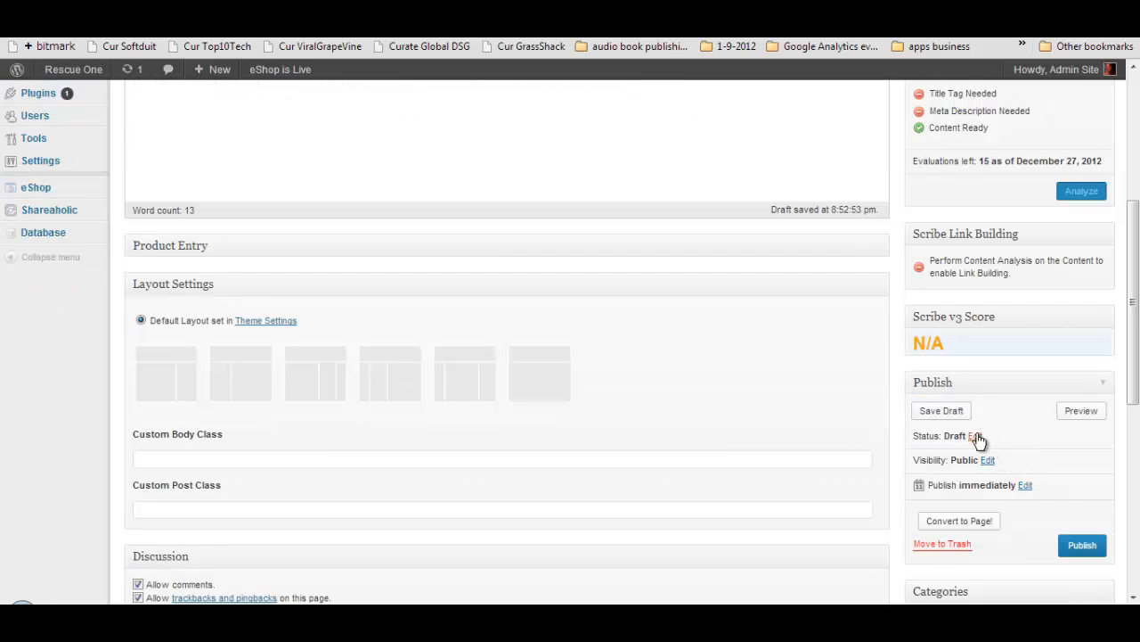
pyautogui.click(941, 410)
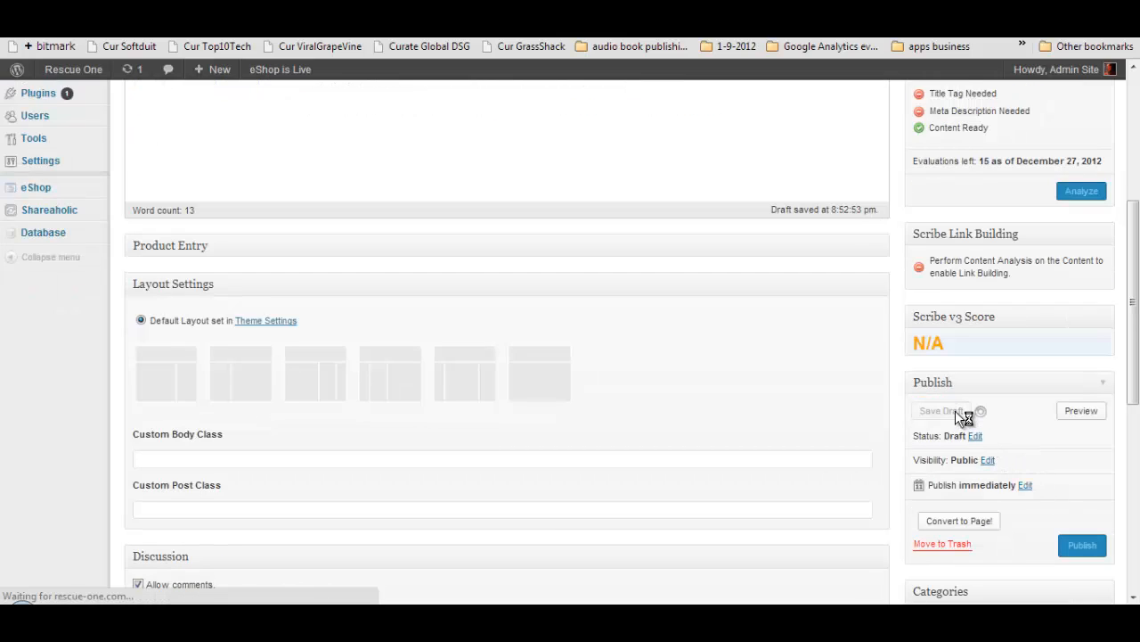
pyautogui.click(941, 409)
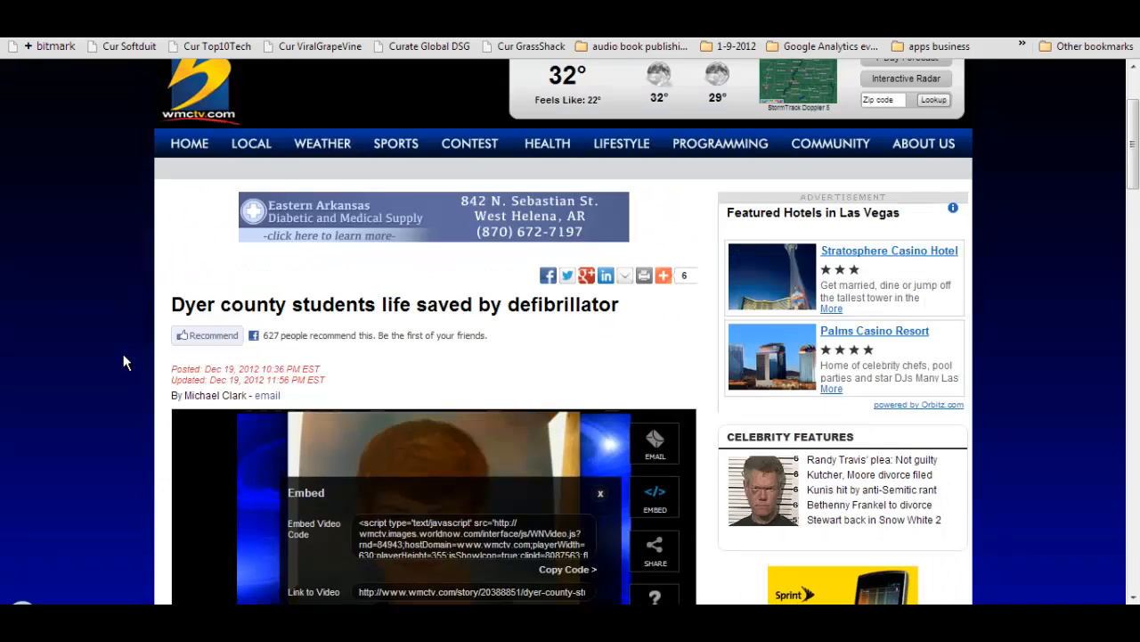
pyautogui.scroll(-3)
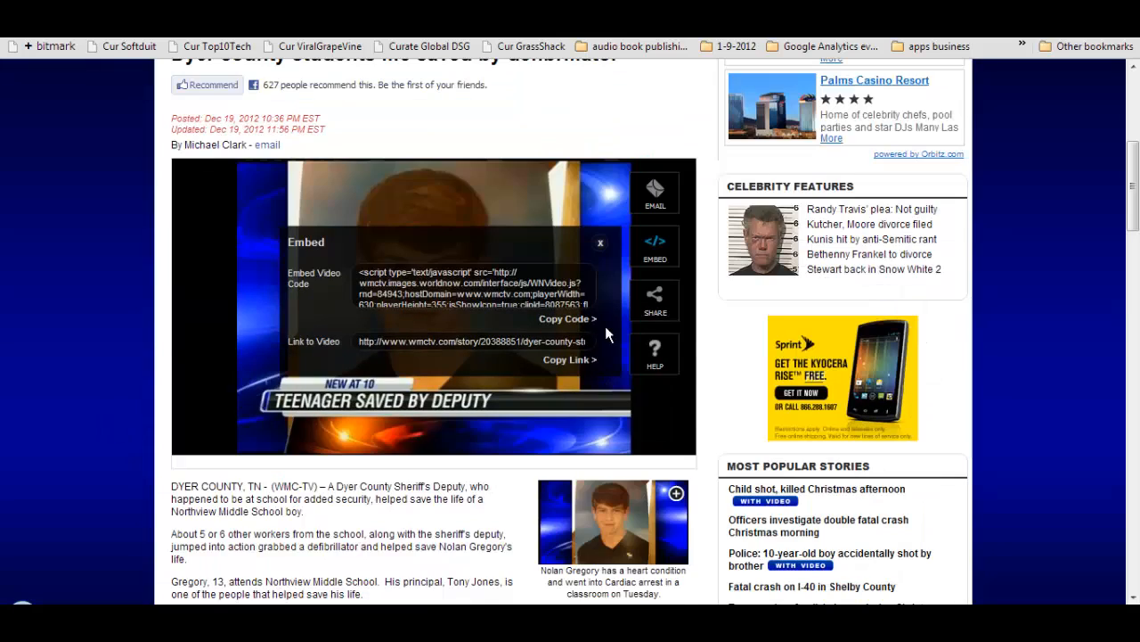
pyautogui.moveTo(353, 470)
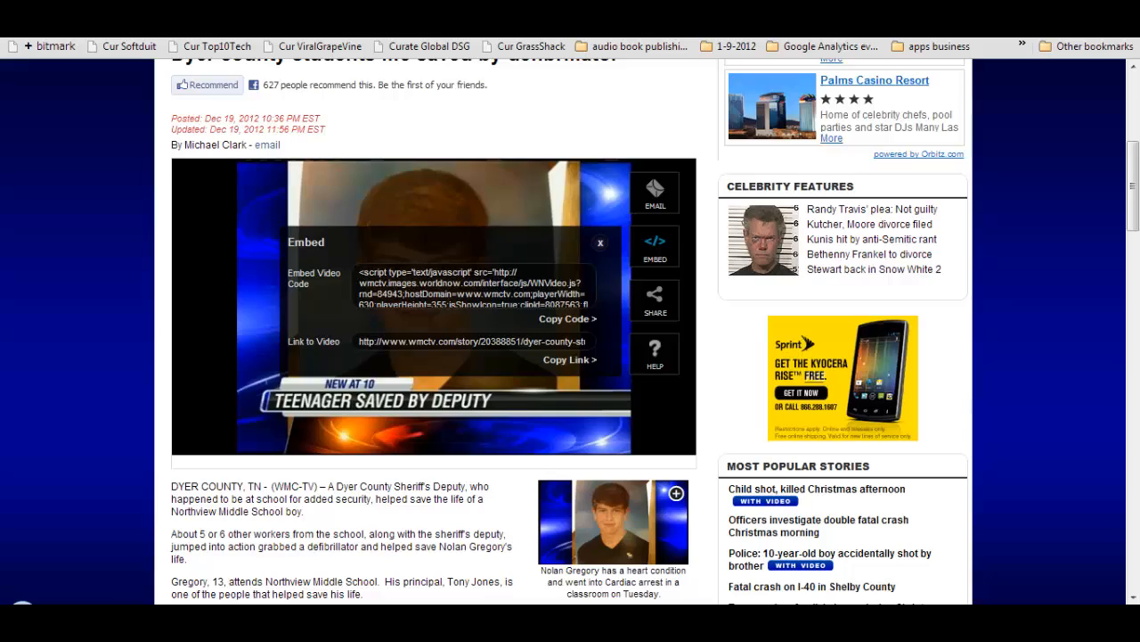
pyautogui.scroll(-3)
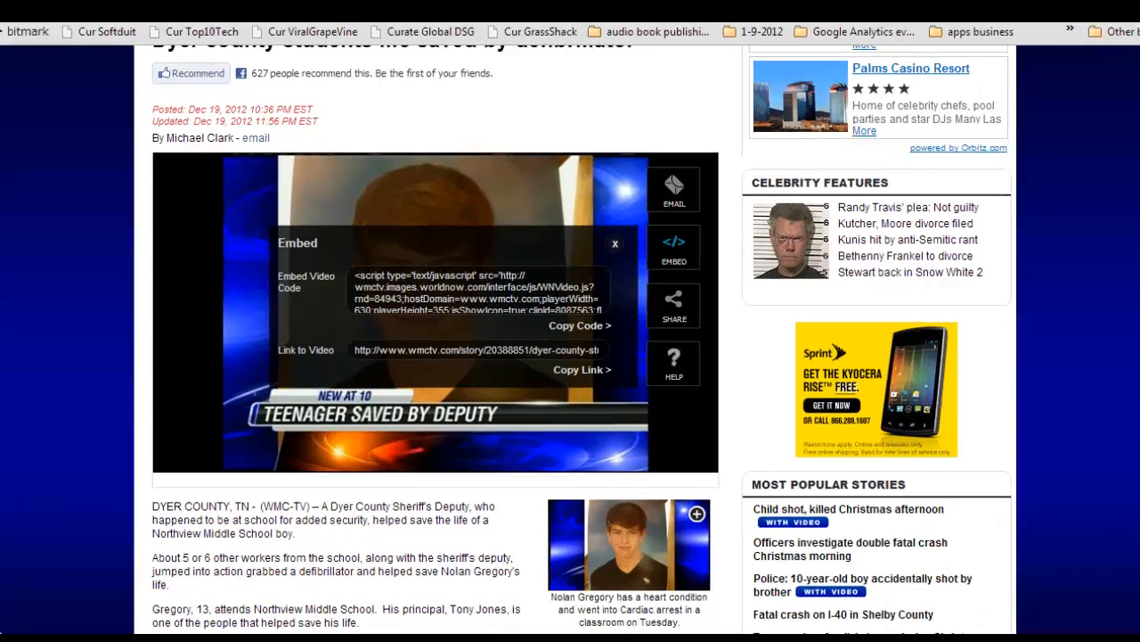